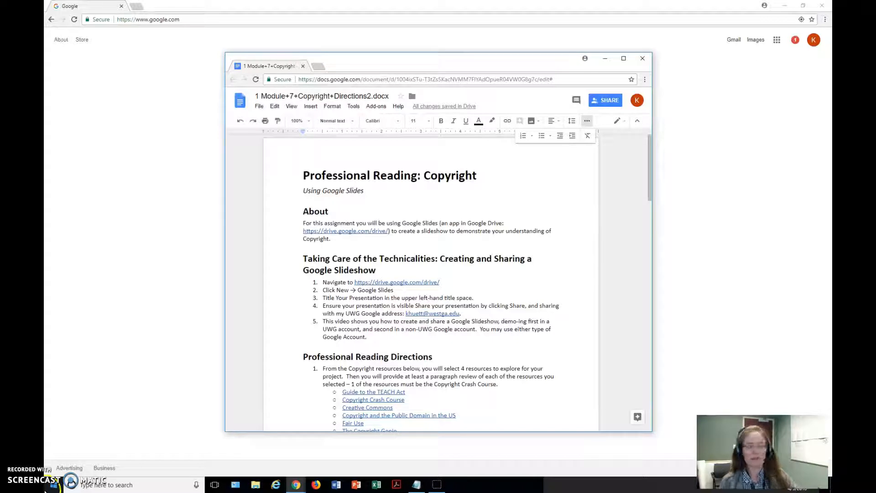
mouse_move(114, 447)
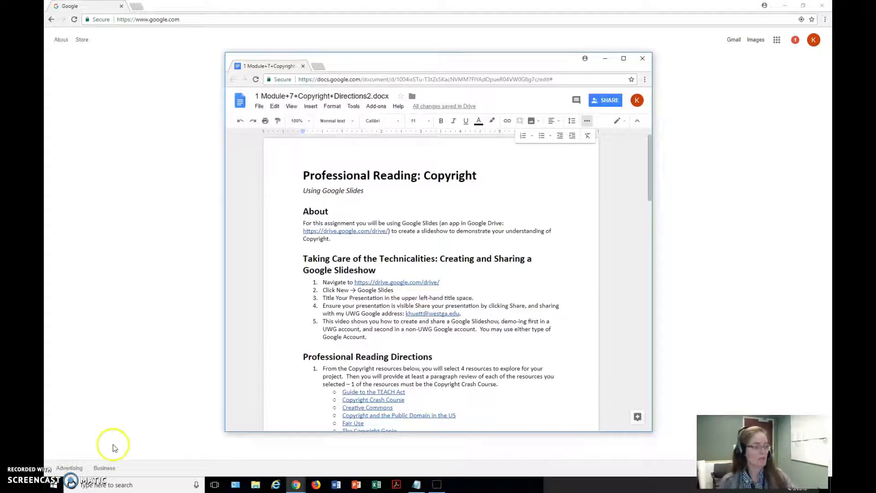
mouse_move(70, 449)
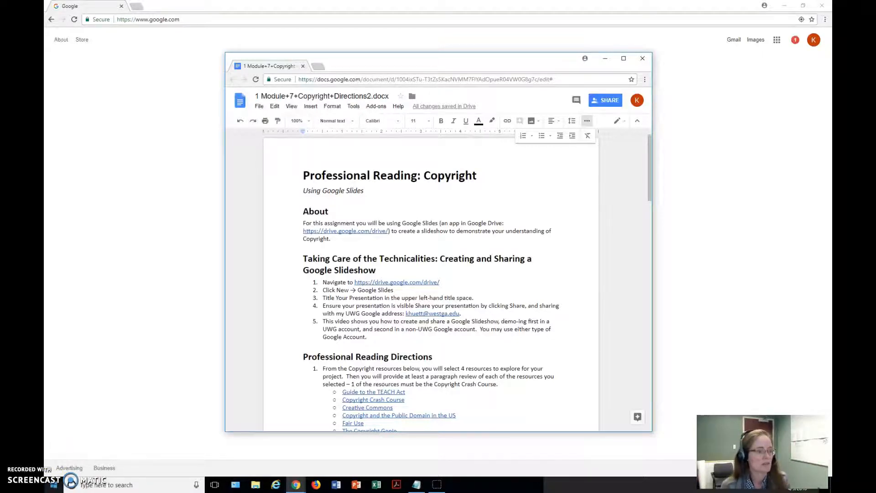
mouse_move(606, 100)
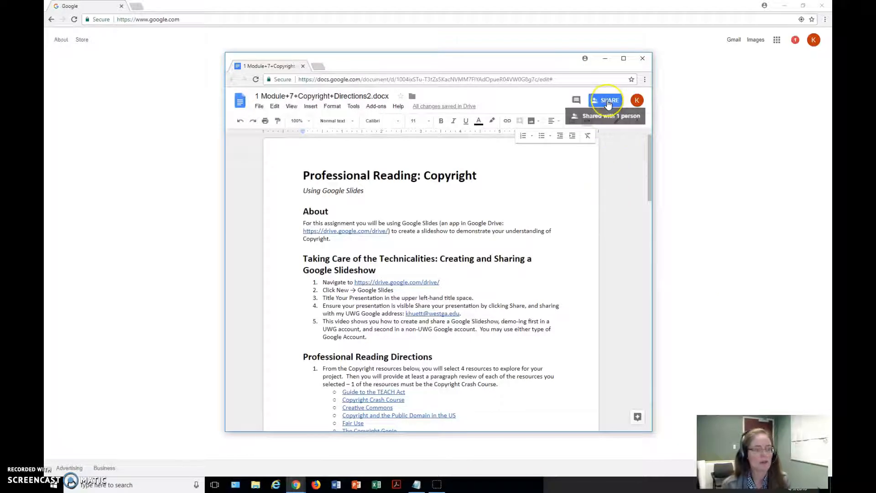
Open the directions document's share settings in Google Docs.
click(604, 100)
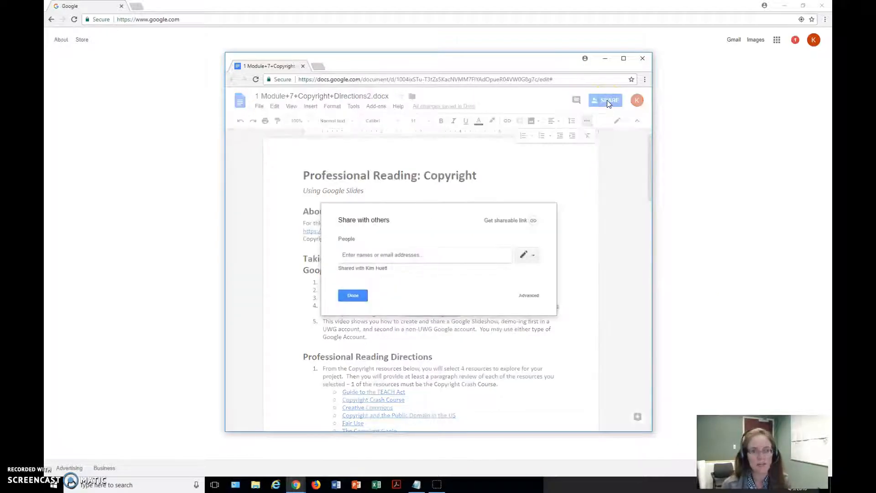
mouse_move(415, 254)
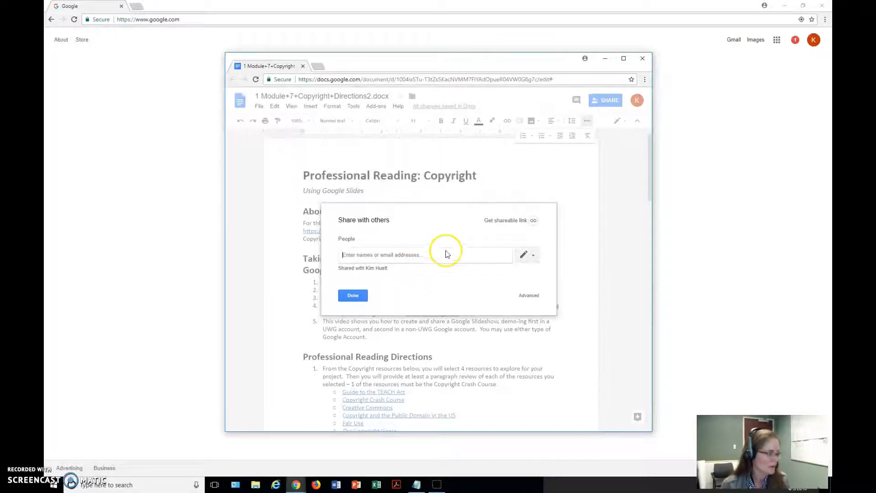
mouse_move(514, 234)
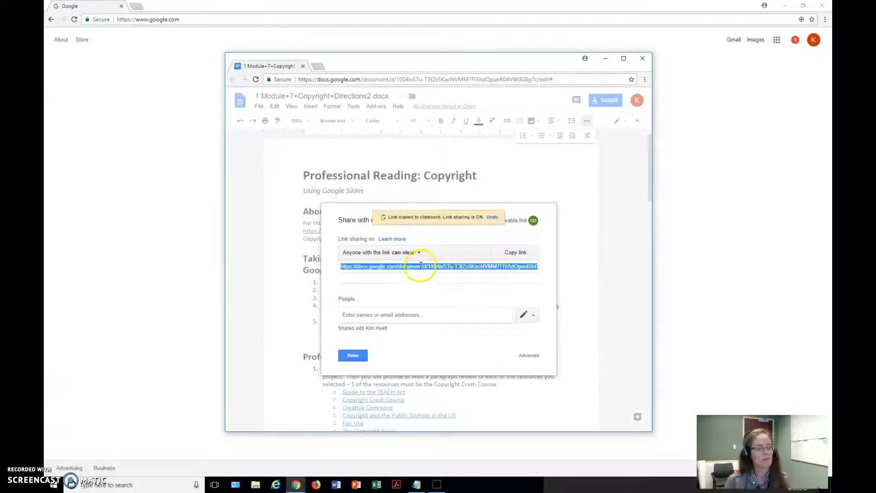
mouse_move(426, 273)
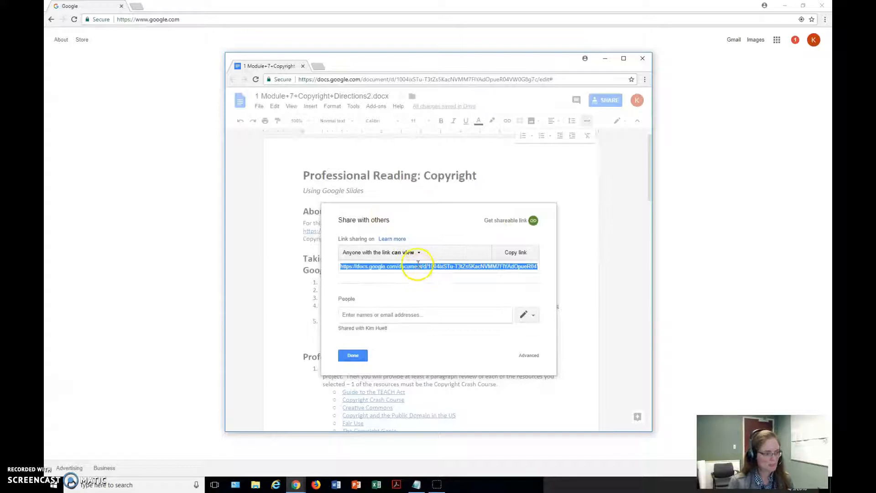
mouse_move(367, 319)
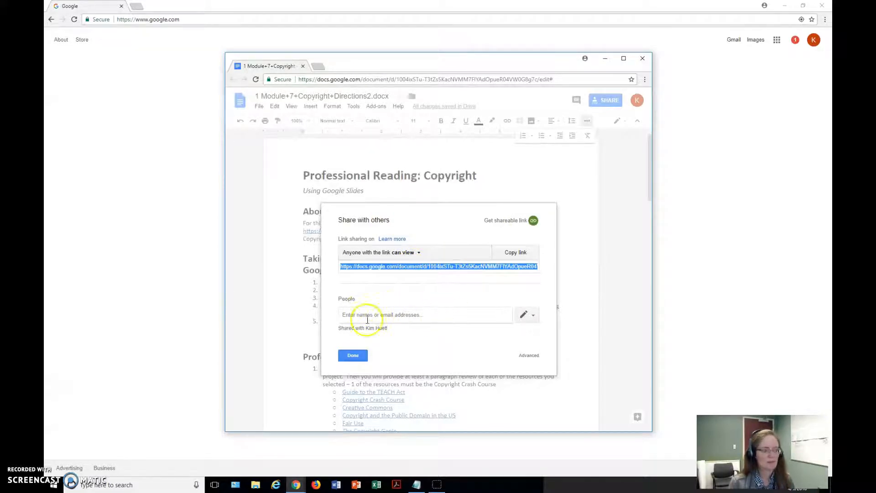
mouse_move(406, 304)
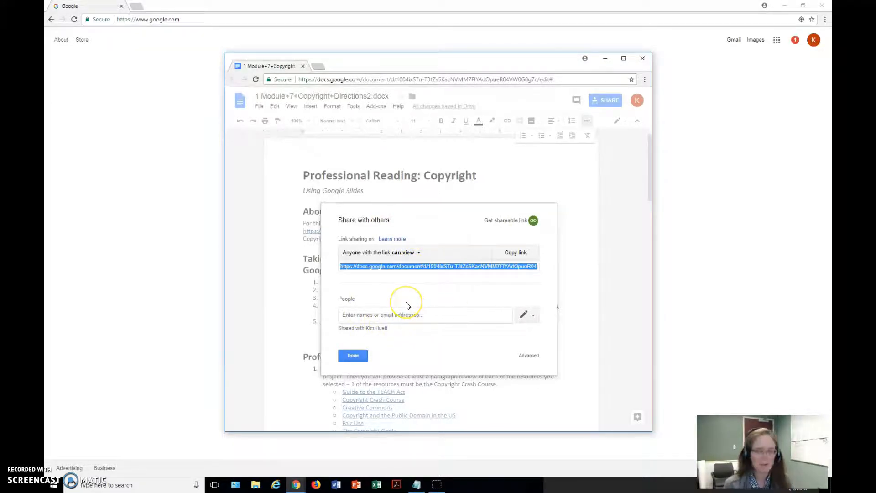
mouse_move(386, 356)
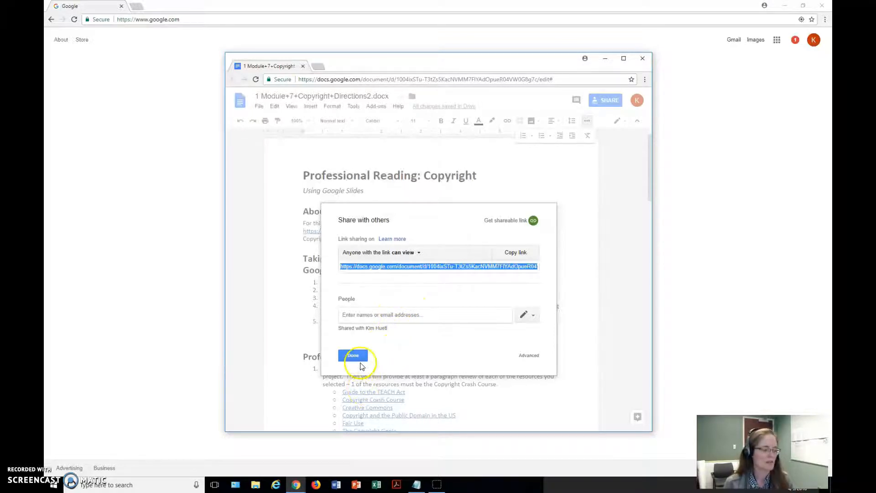
Confirm the directions document's share settings with Done.
click(352, 355)
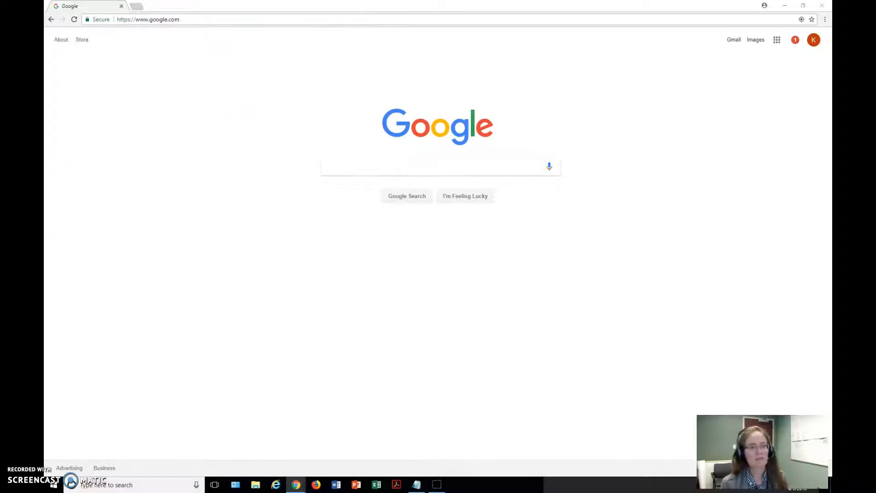
mouse_move(813, 40)
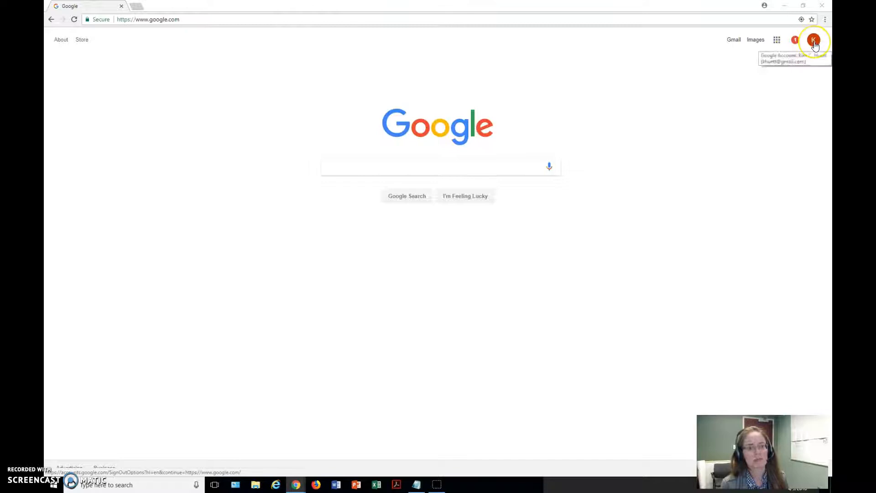
mouse_move(272, 35)
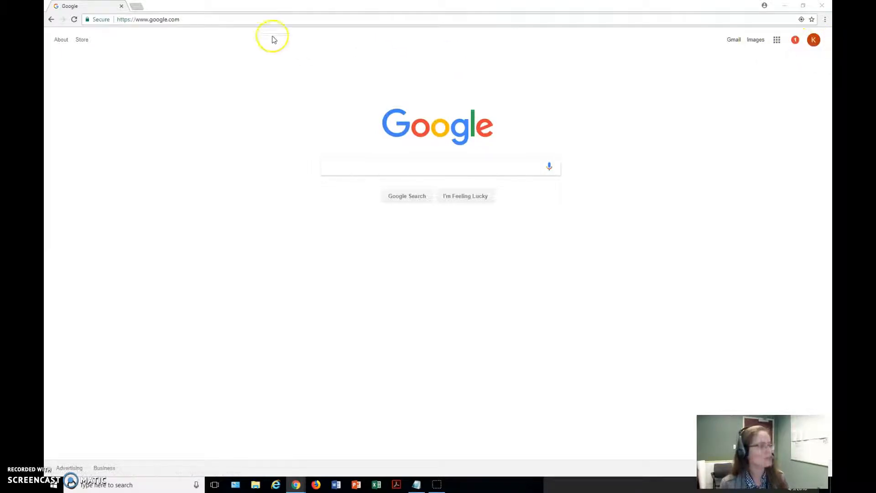
Open My Drive in Google Drive and sign out of the Google account.
click(148, 20)
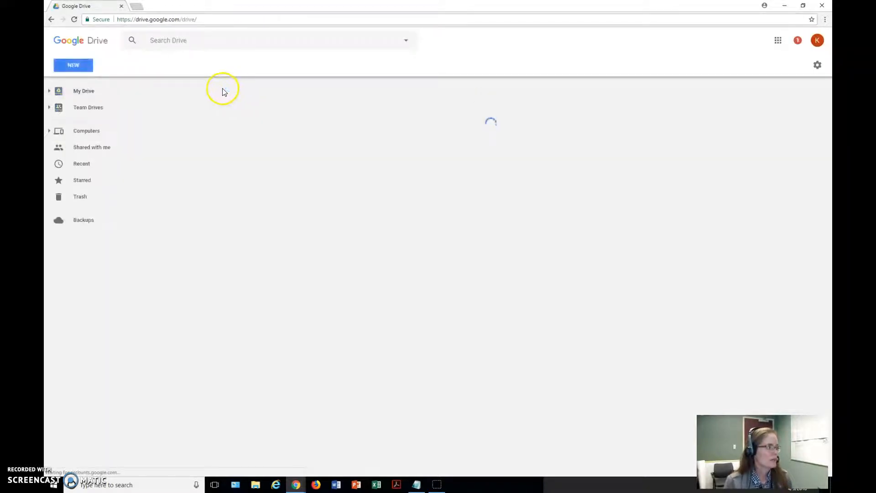
click(83, 90)
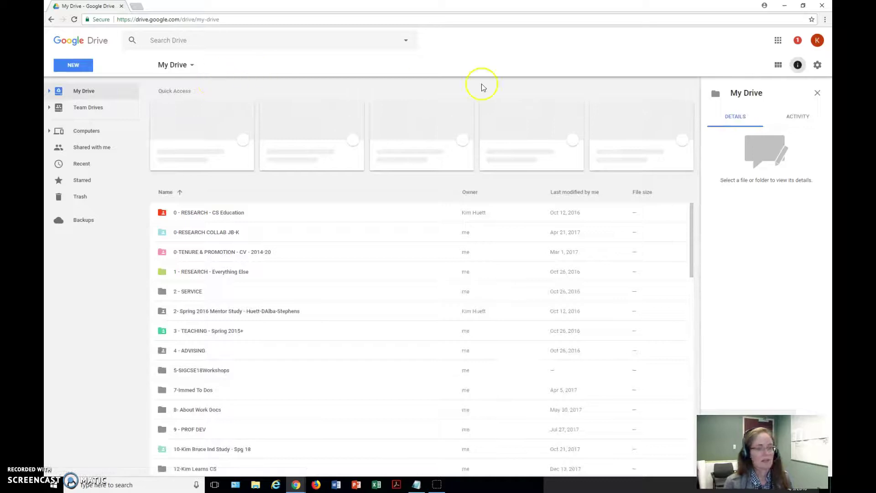
click(816, 40)
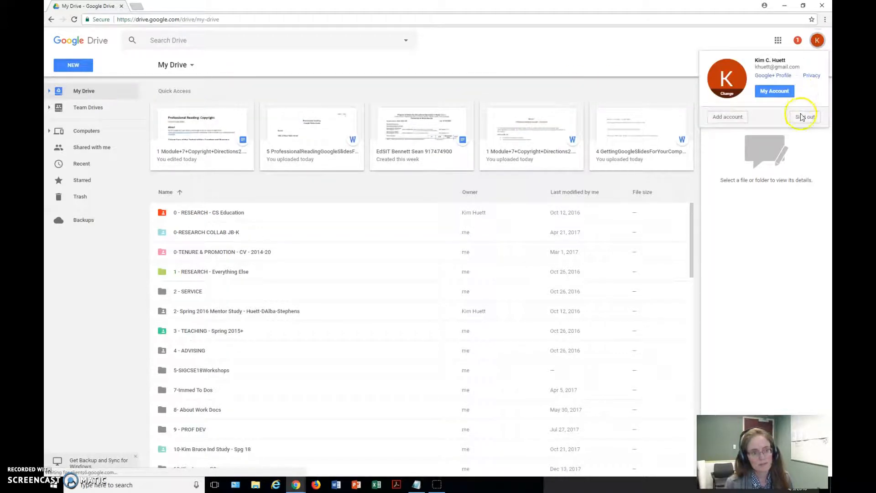
click(803, 116)
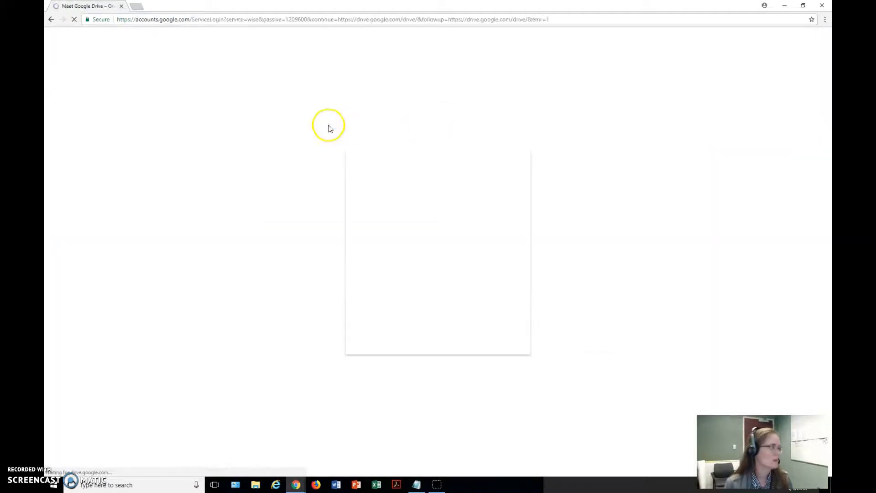
Pick the account and sign back in with its password.
click(332, 19)
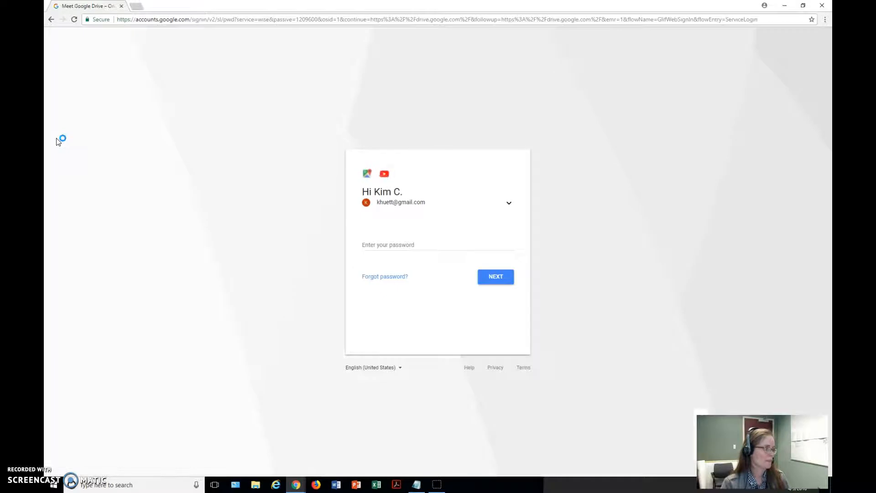
click(437, 244)
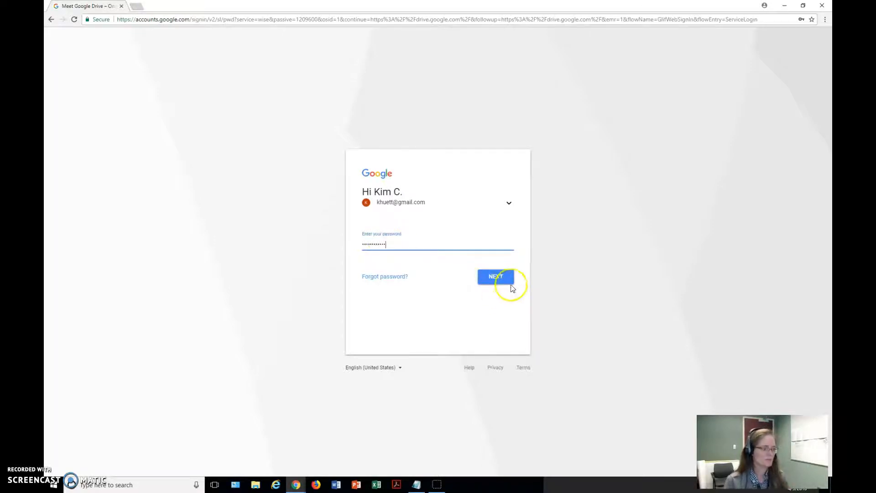
click(494, 276)
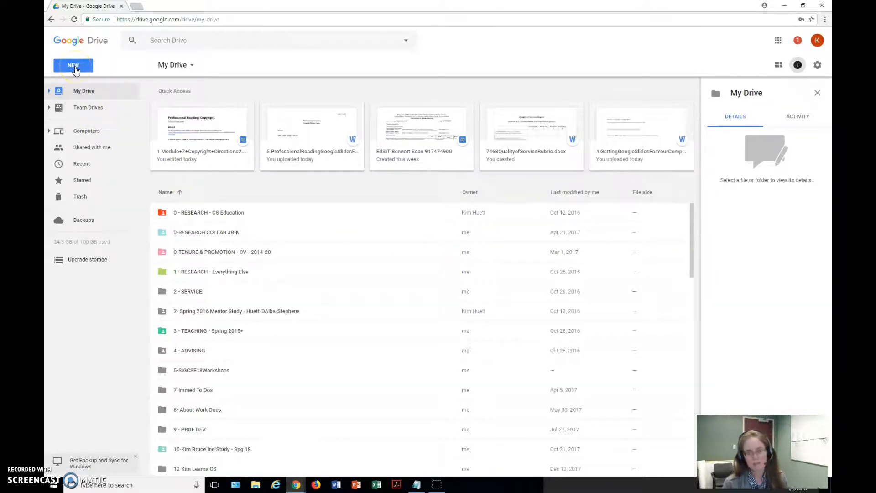
mouse_move(296, 187)
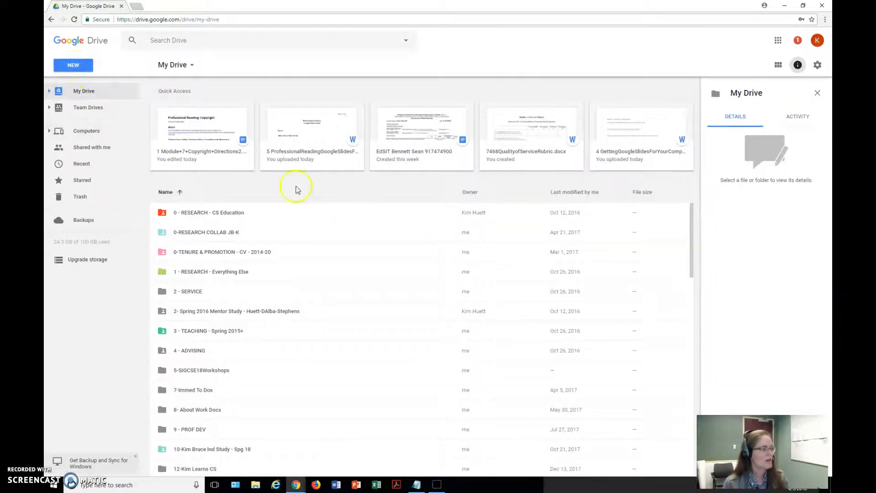
mouse_move(749, 106)
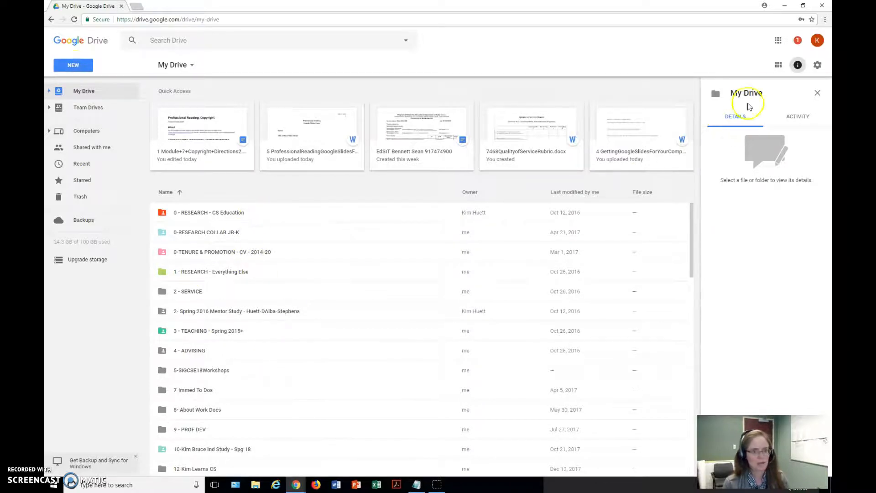
mouse_move(777, 65)
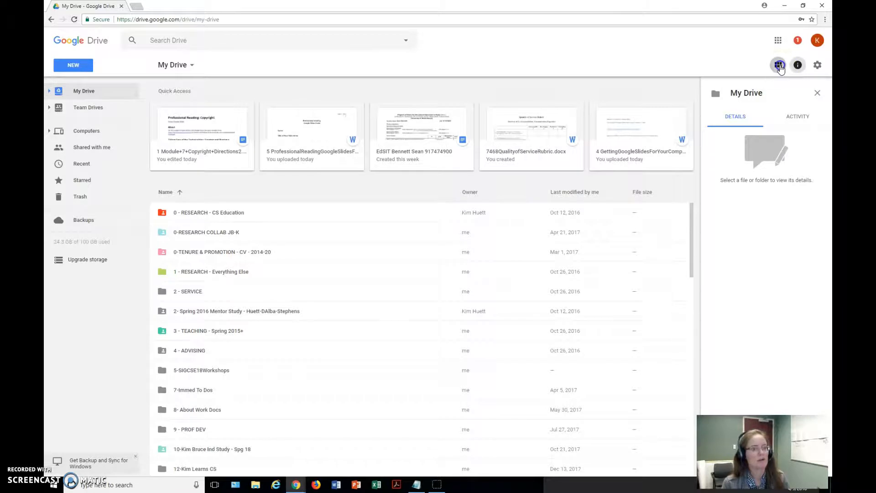
Toggle My Drive to grid and back to list, then show the NEW menu.
click(777, 64)
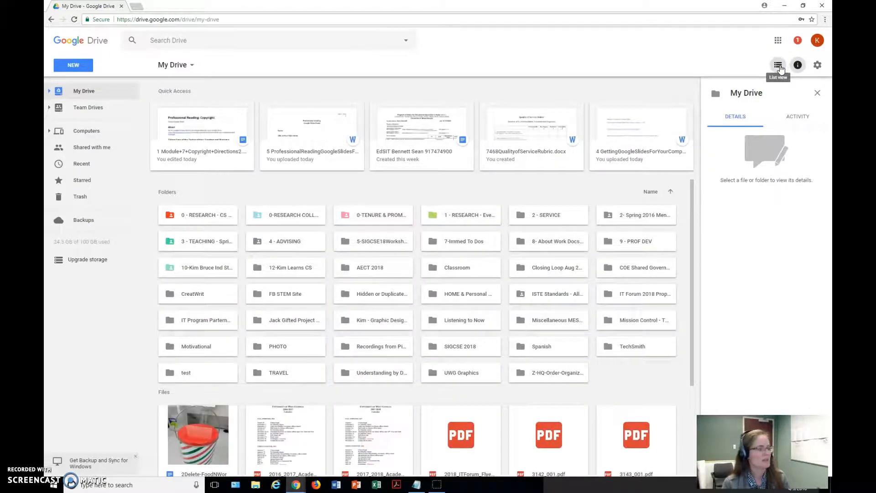
click(776, 64)
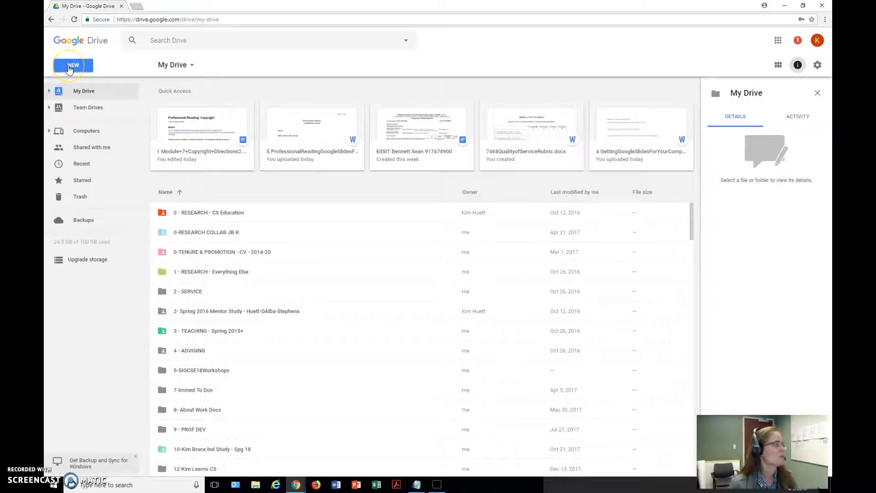
click(73, 65)
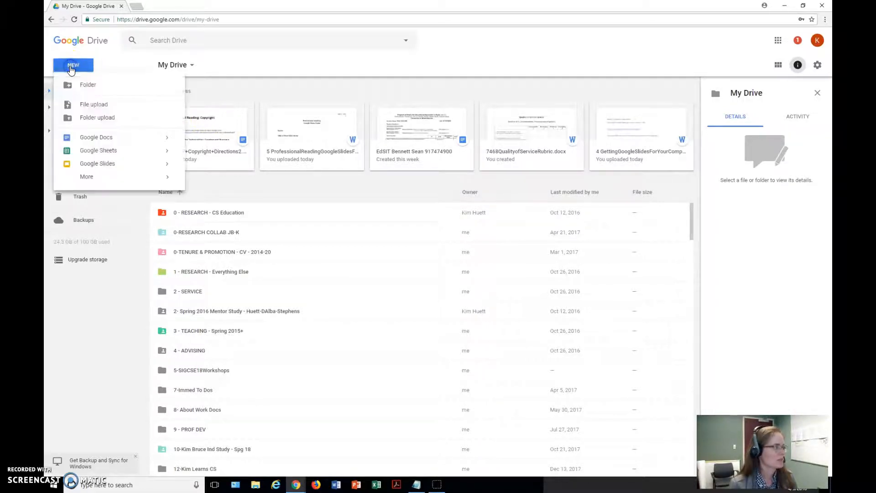
mouse_move(100, 167)
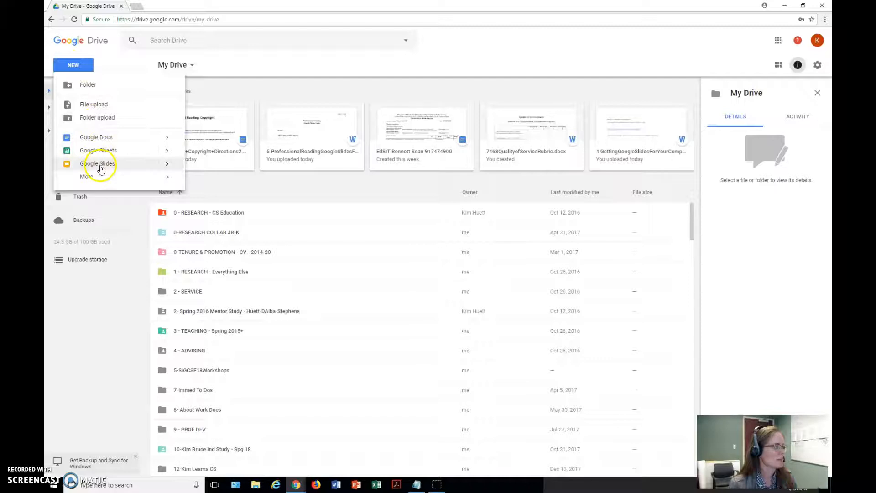
Create a blank Google Slides presentation and select its Untitled title for renaming.
click(99, 164)
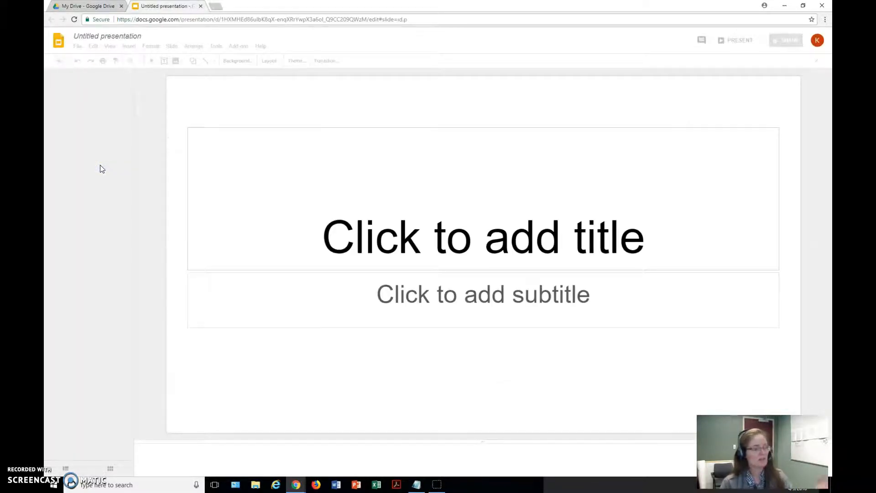
click(296, 60)
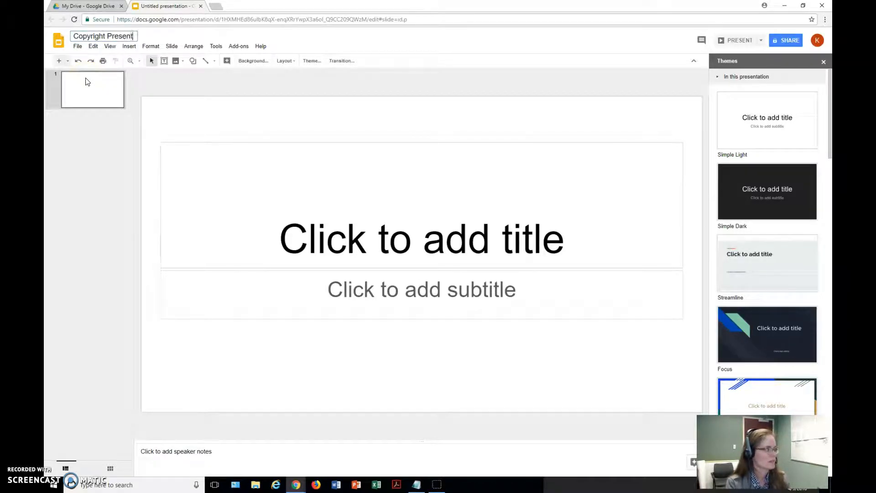
Type the title 'Copyright Presentation - Your Name'.
text(ation - Name)
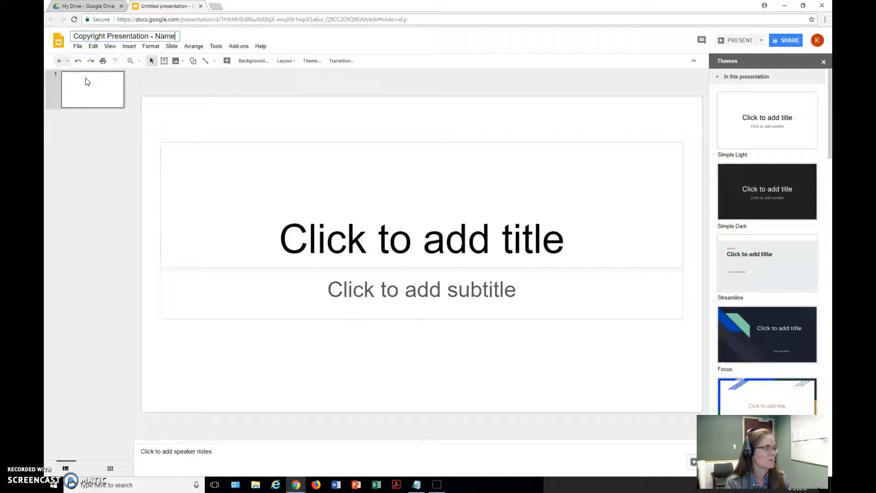
text(Your)
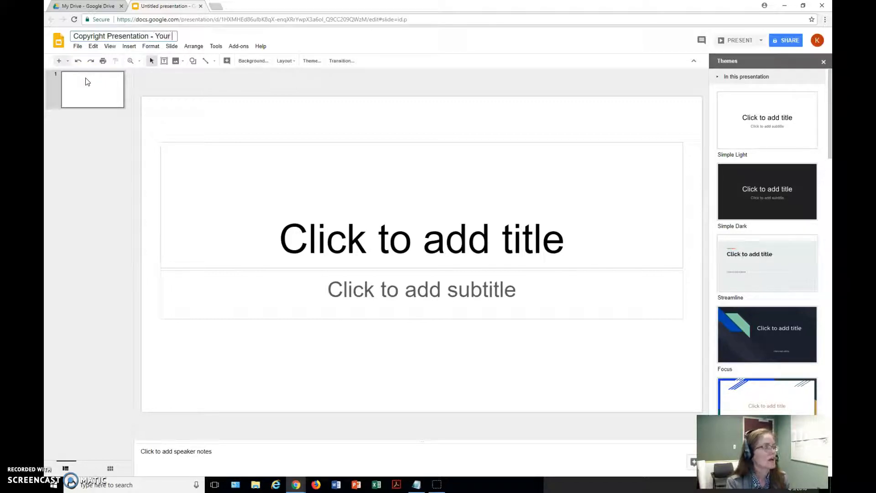
text(Name)
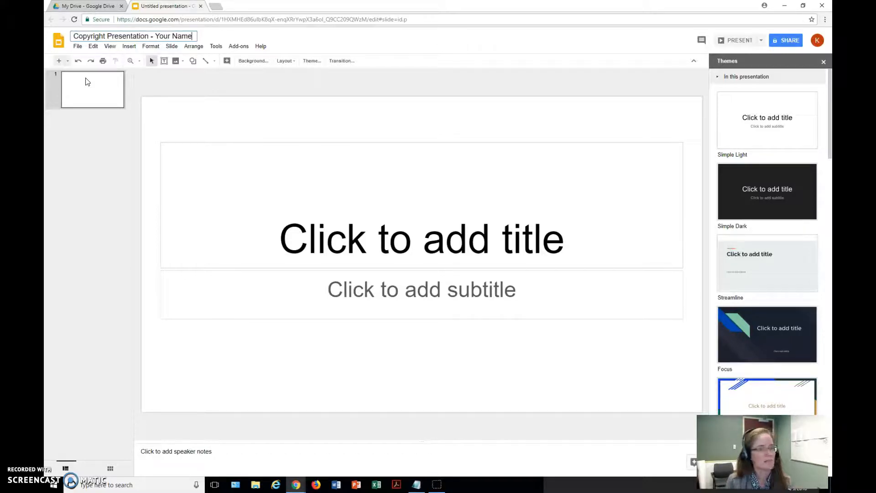
mouse_move(733, 17)
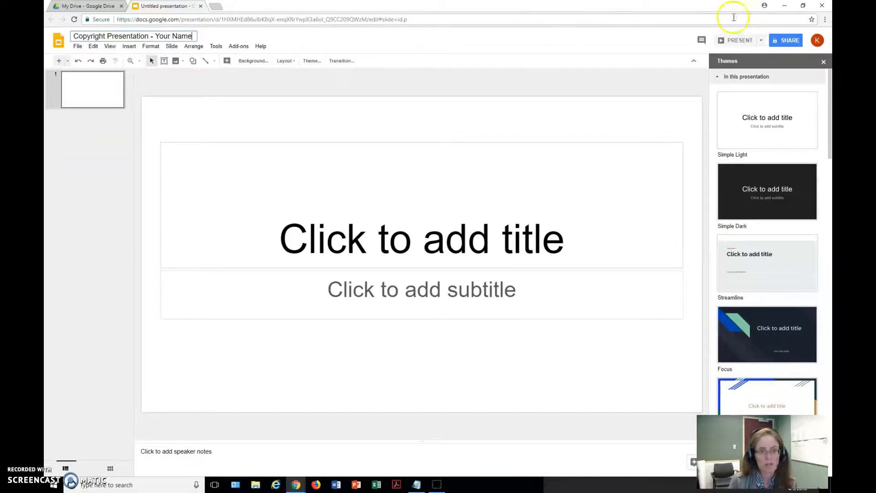
mouse_move(785, 40)
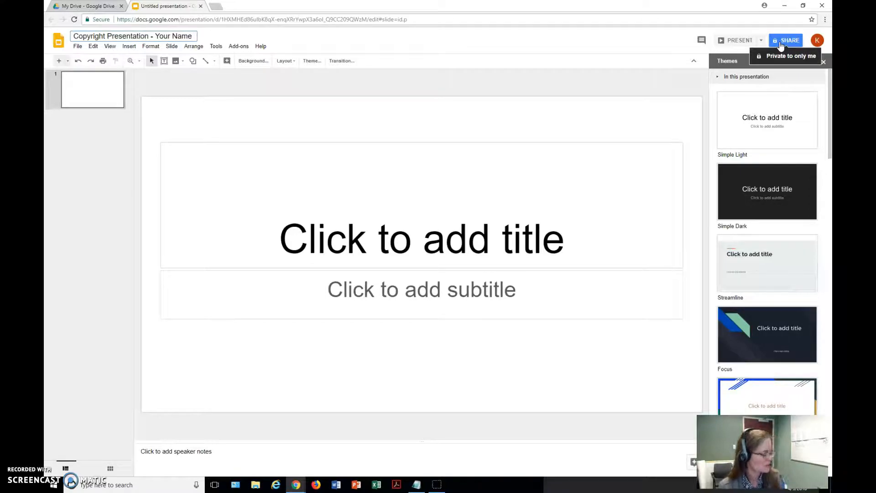
mouse_move(413, 243)
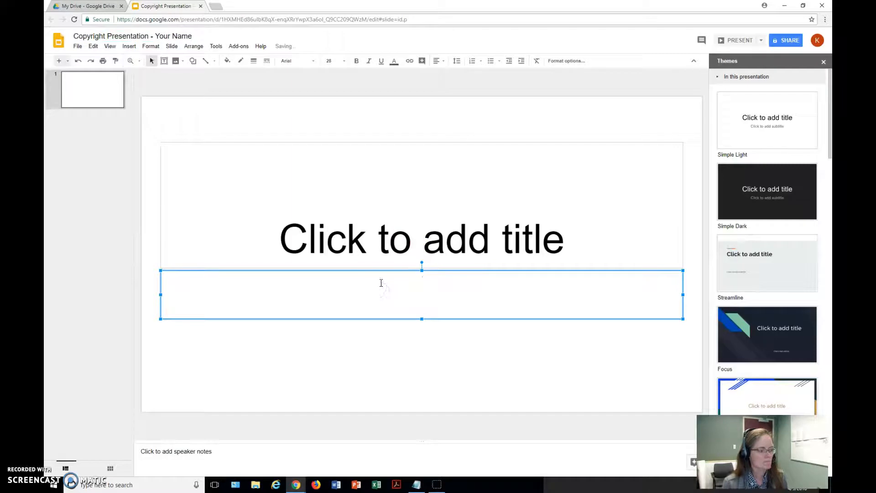
Enter 'By Kim' as the first slide's subtitle.
text(By)
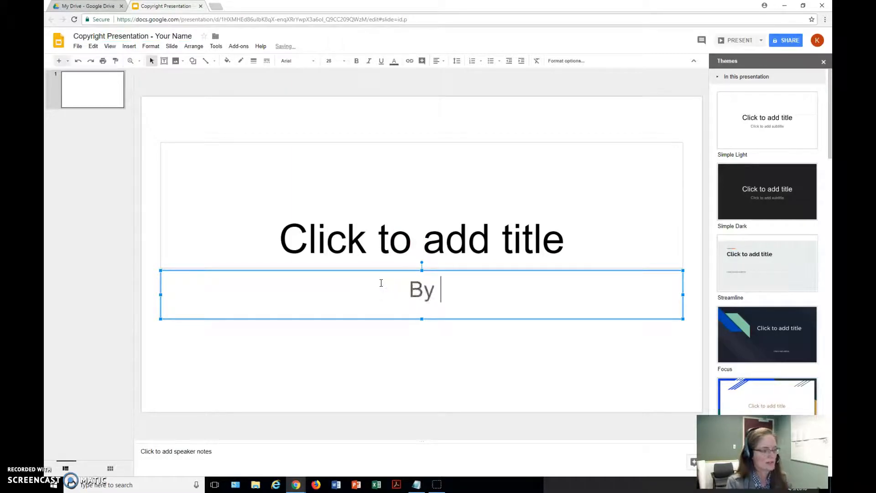
text(Kim)
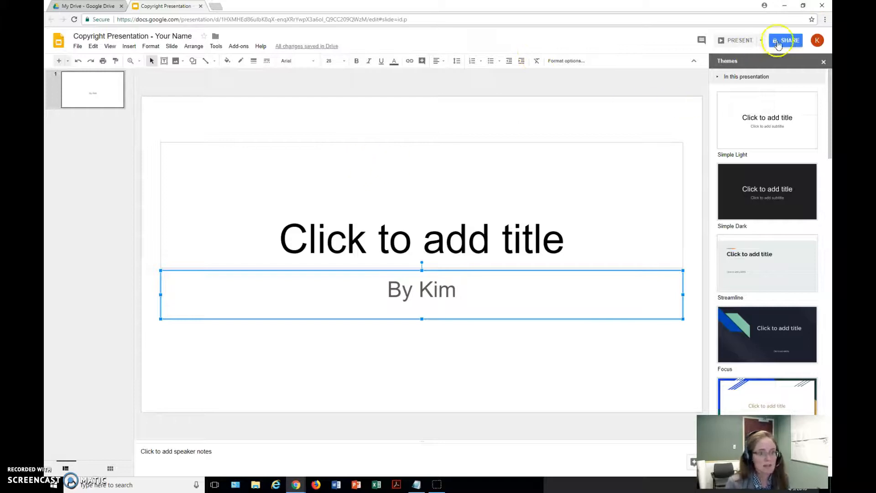
mouse_move(785, 40)
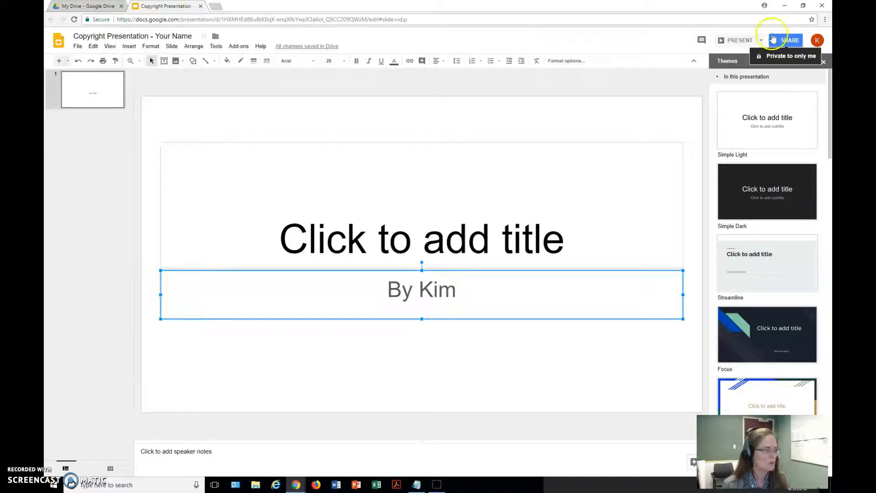
mouse_move(283, 149)
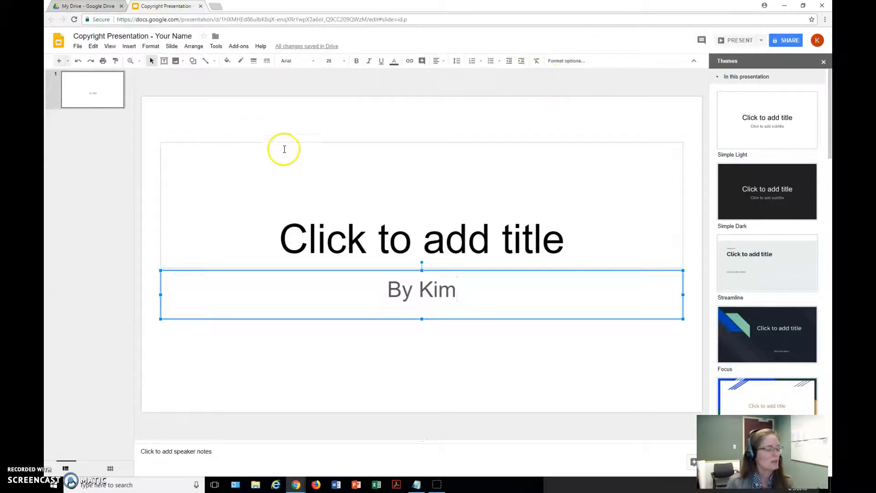
mouse_move(261, 154)
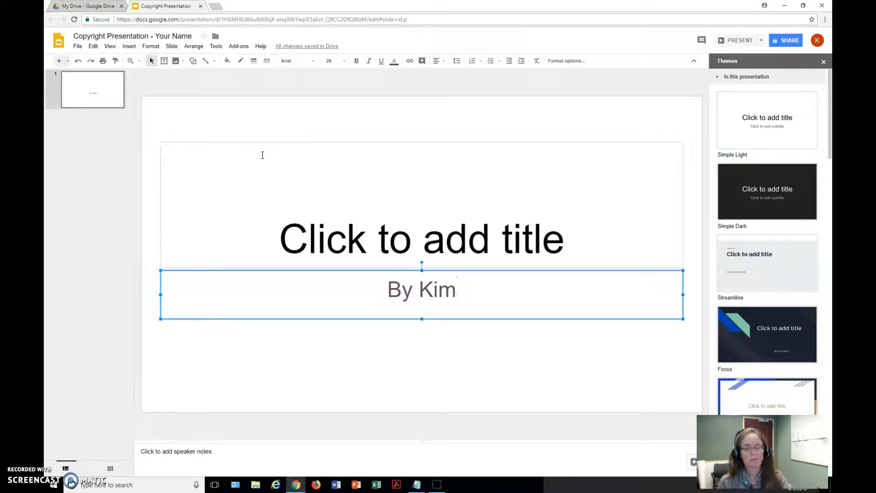
mouse_move(201, 120)
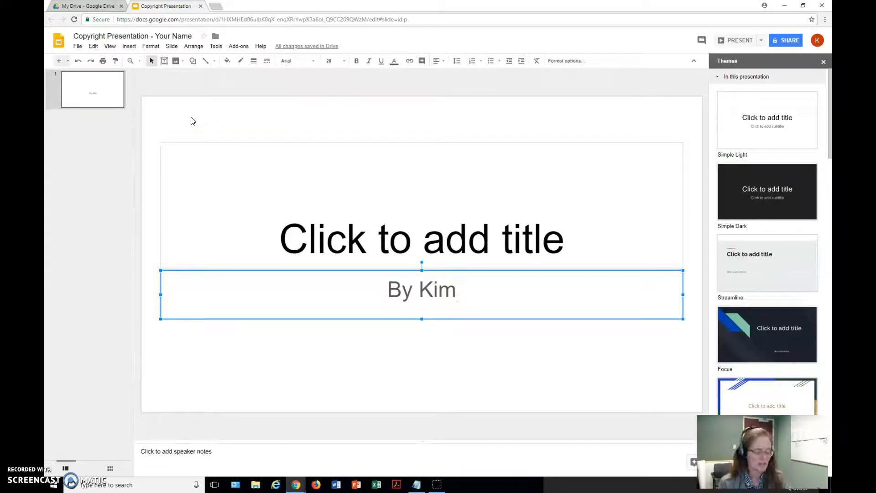
mouse_move(170, 112)
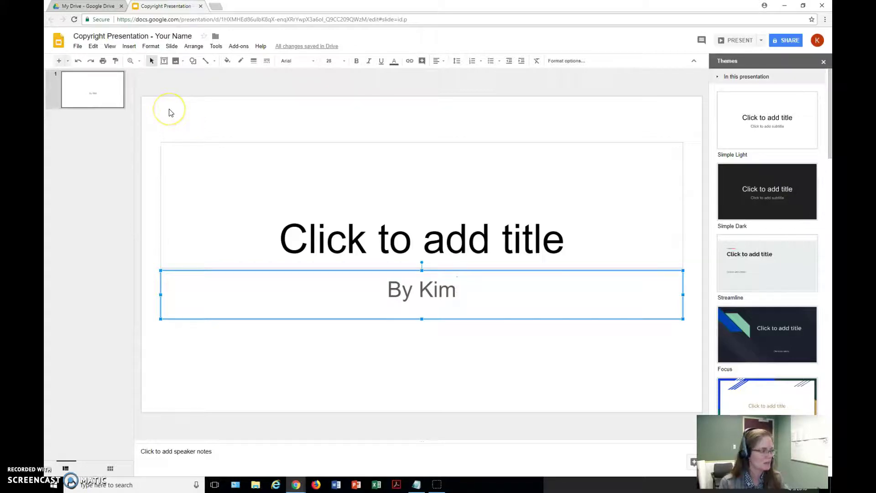
mouse_move(252, 139)
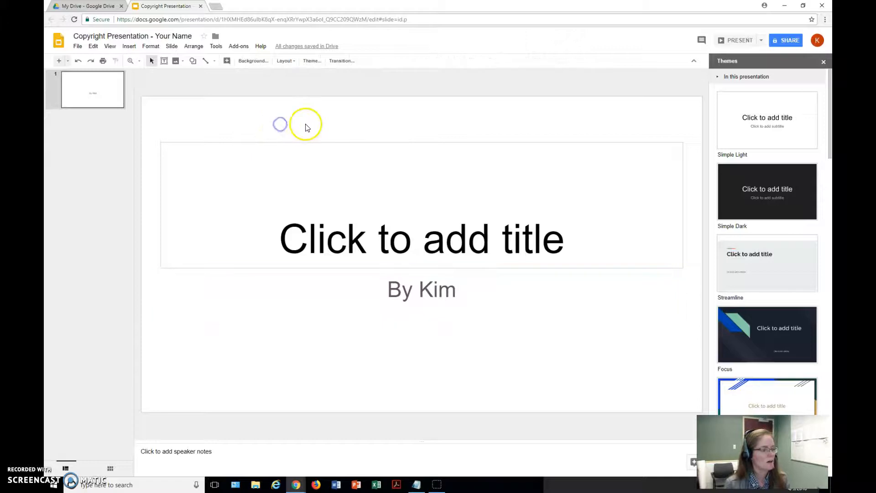
mouse_move(261, 265)
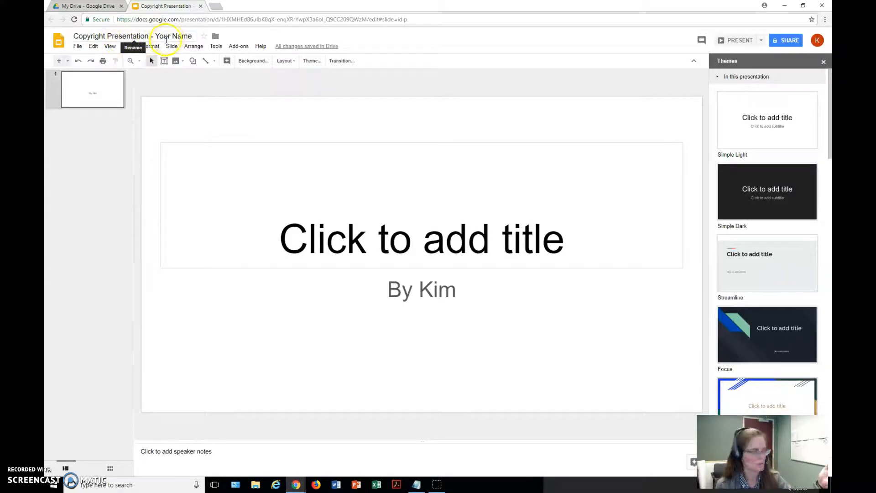
click(131, 35)
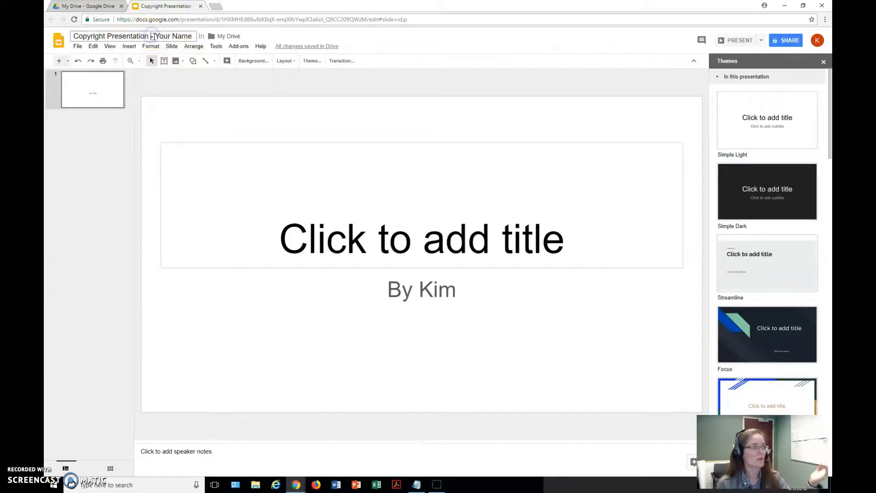
triple_click(132, 36)
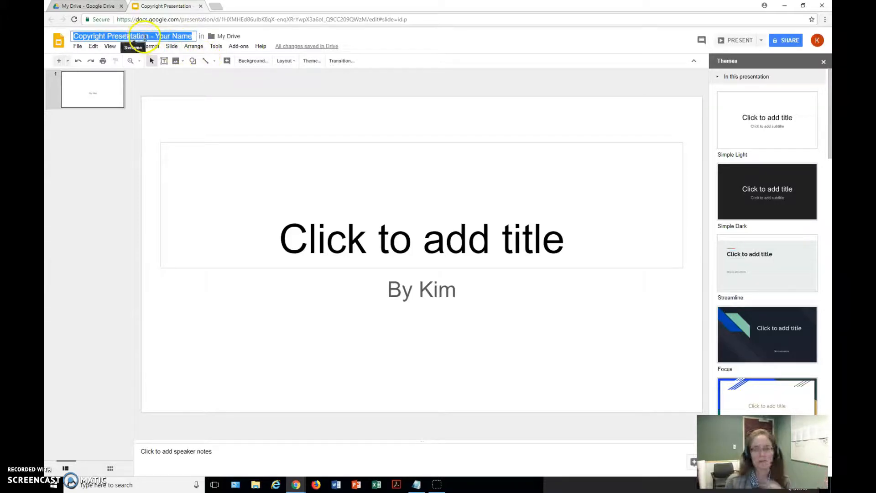
click(560, 68)
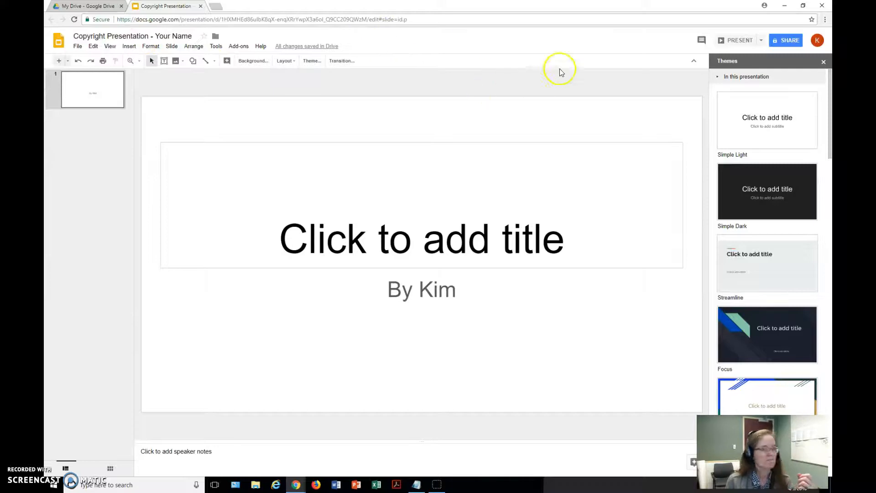
mouse_move(787, 40)
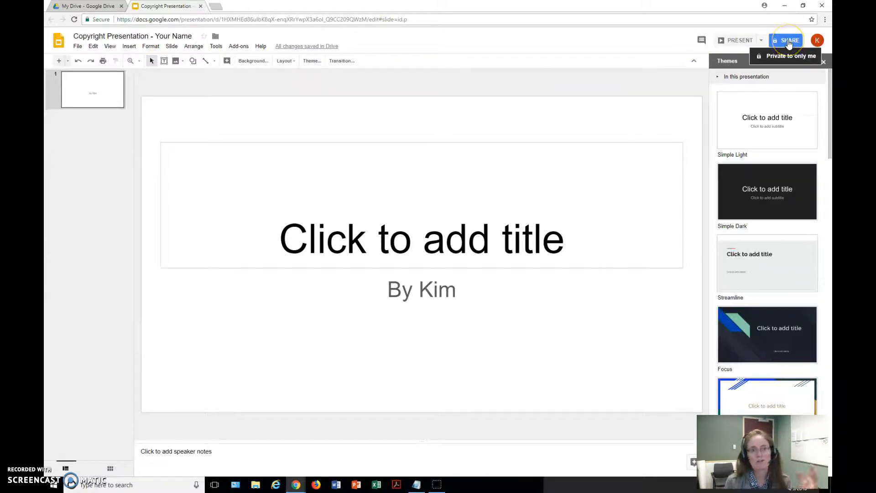
Enable 'Anyone with the link can view' sharing and copy the presentation's link.
click(785, 40)
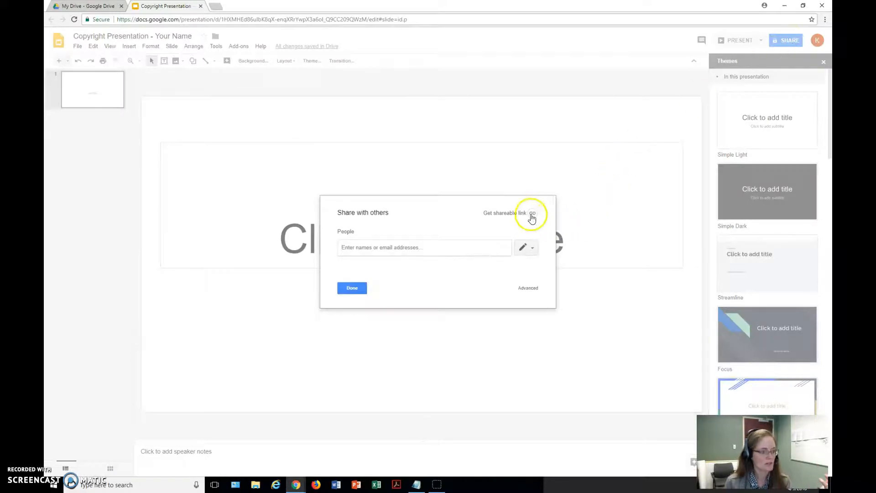
click(532, 213)
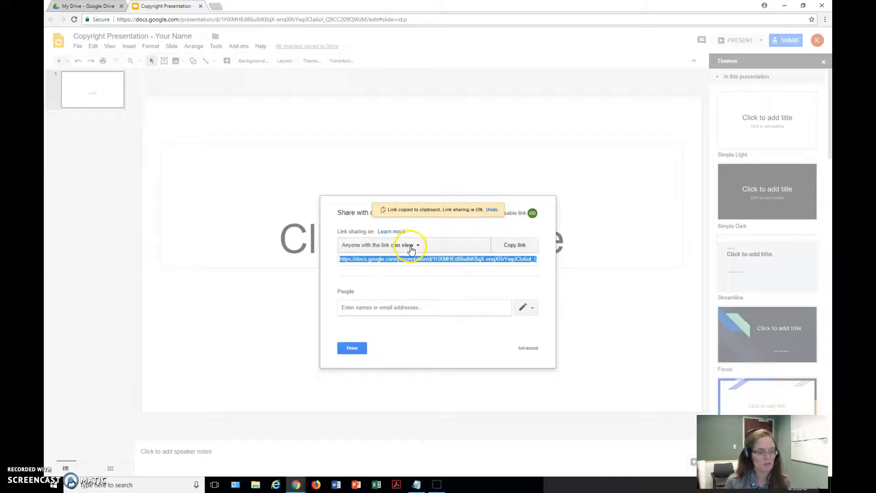
right_click(452, 259)
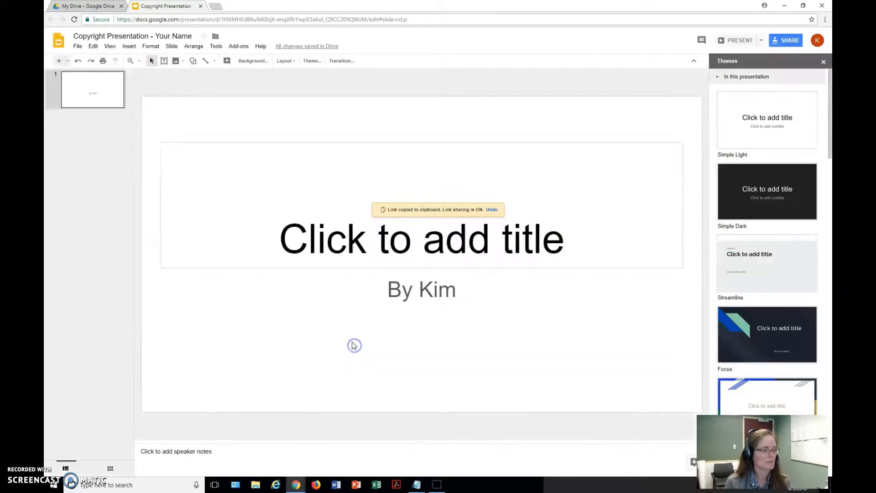
mouse_move(324, 257)
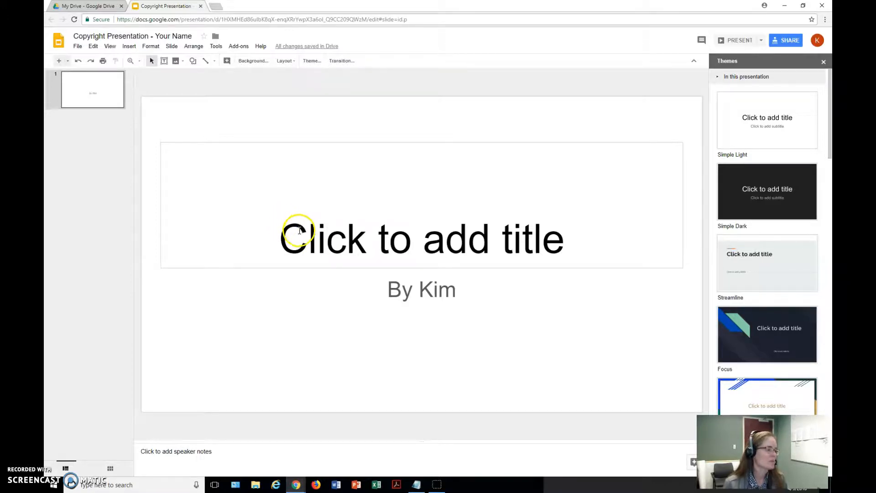
mouse_move(460, 82)
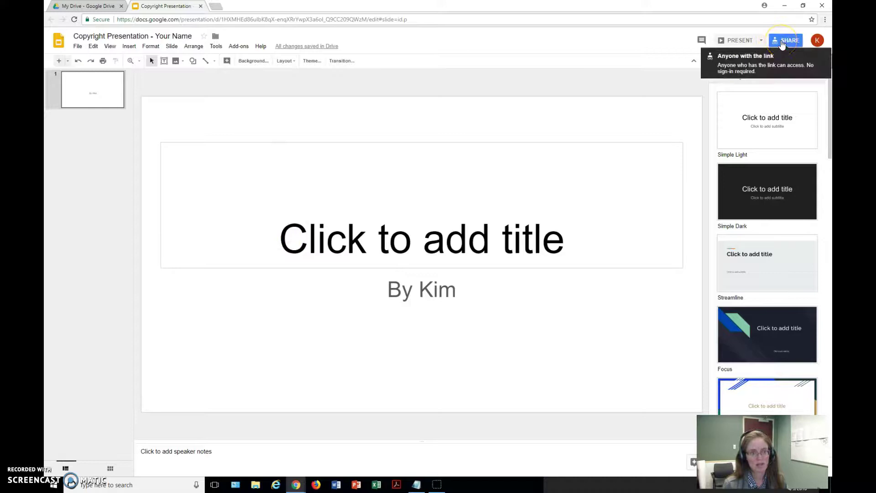
click(786, 40)
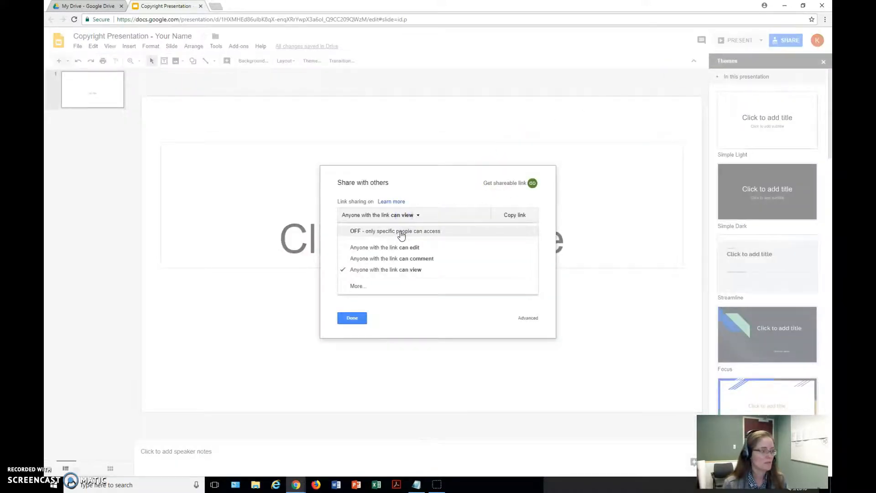
click(395, 230)
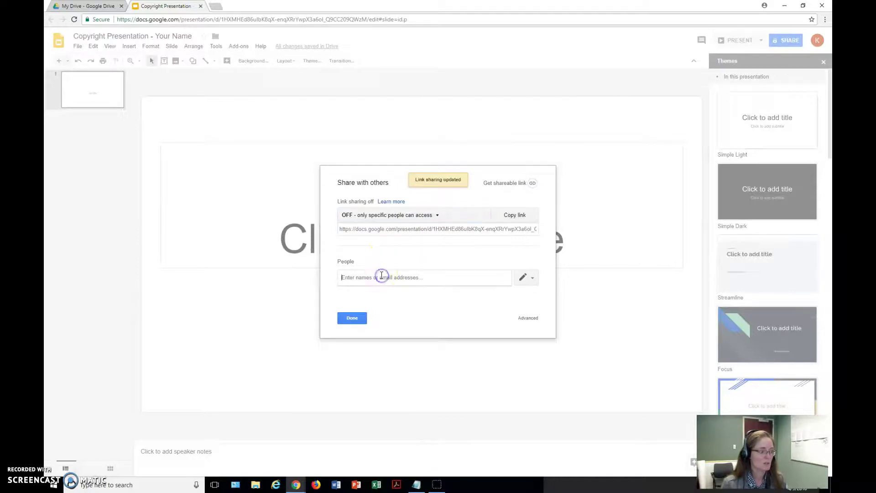
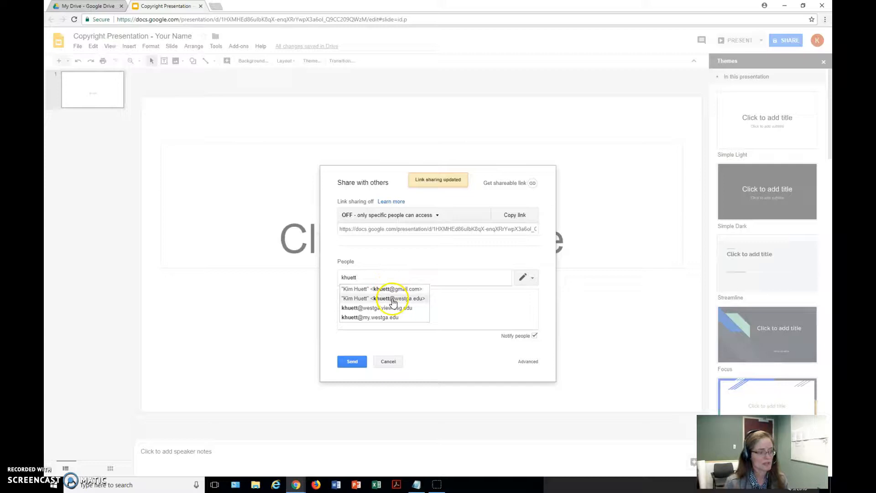
click(383, 298)
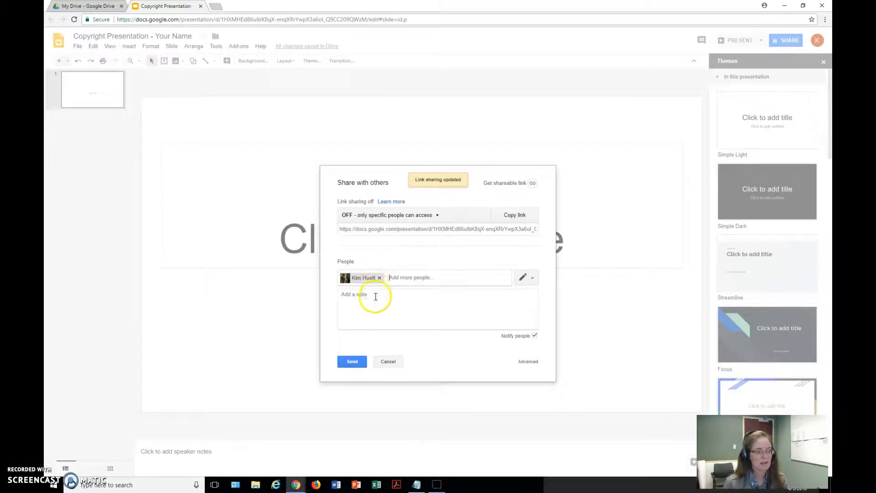
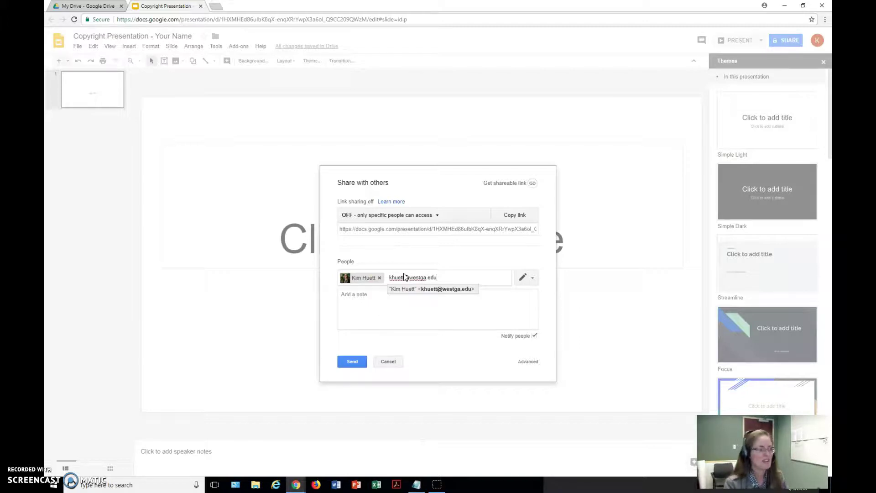
click(432, 288)
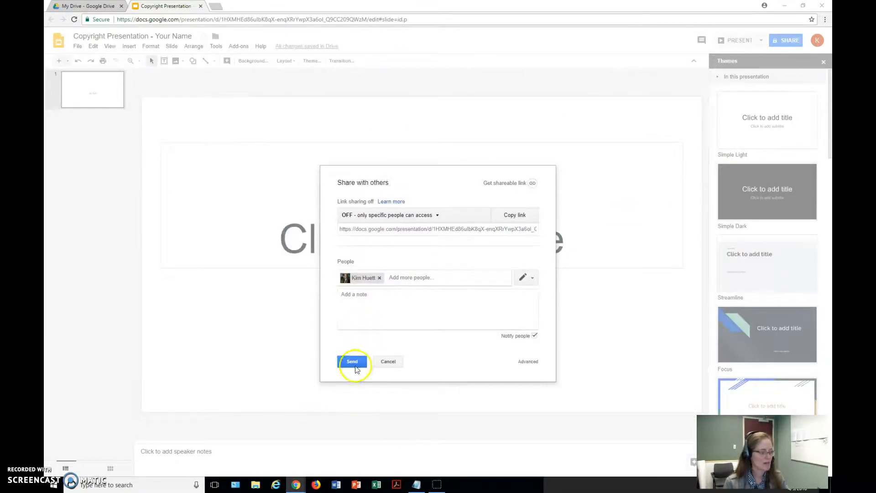
click(352, 361)
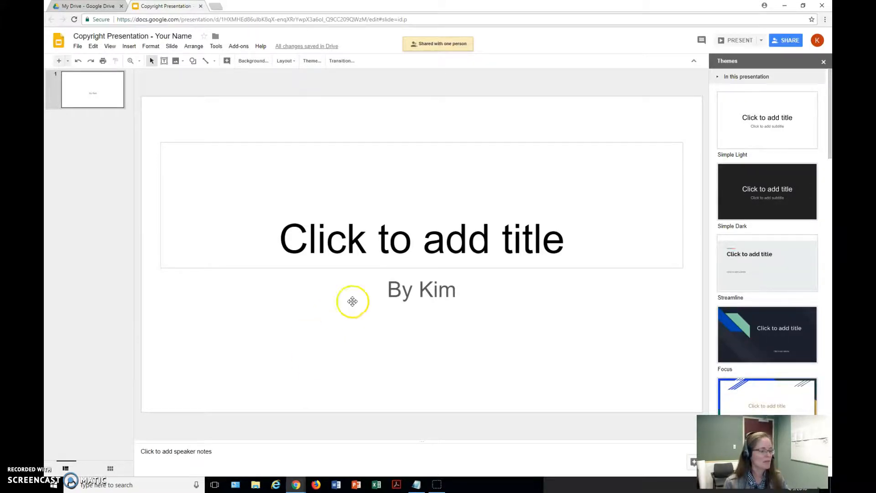
mouse_move(445, 310)
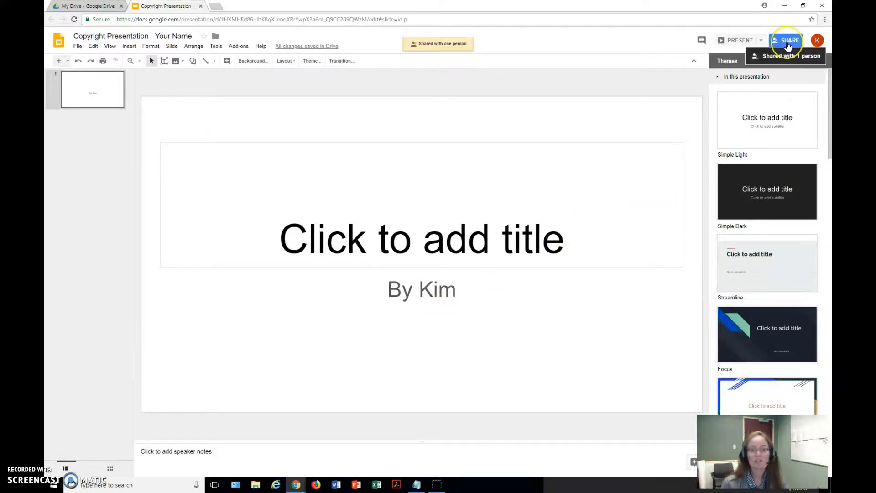
mouse_move(634, 38)
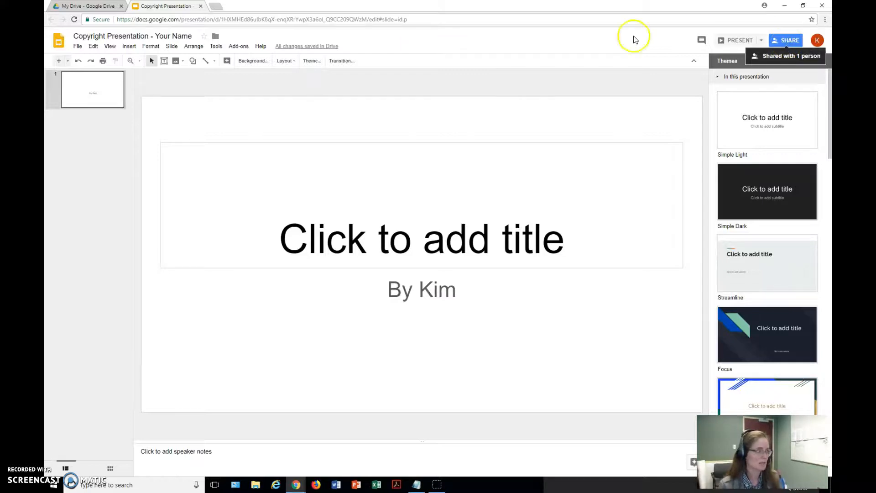
mouse_move(428, 224)
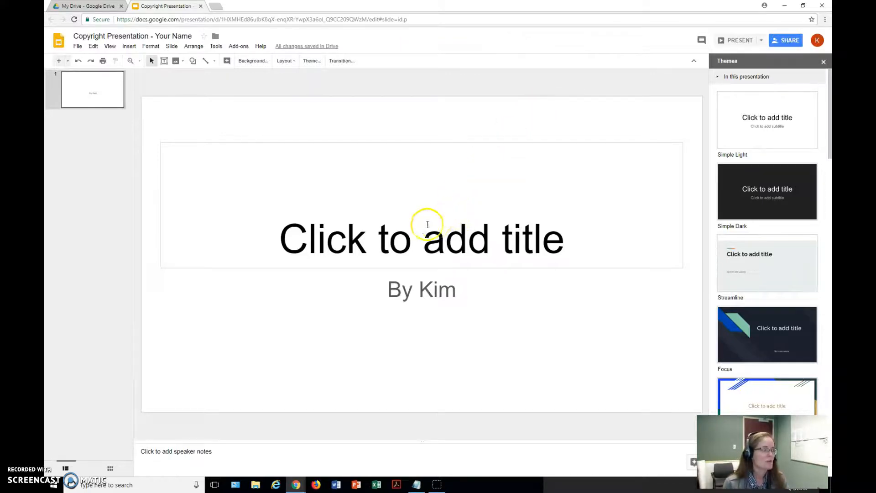
mouse_move(359, 150)
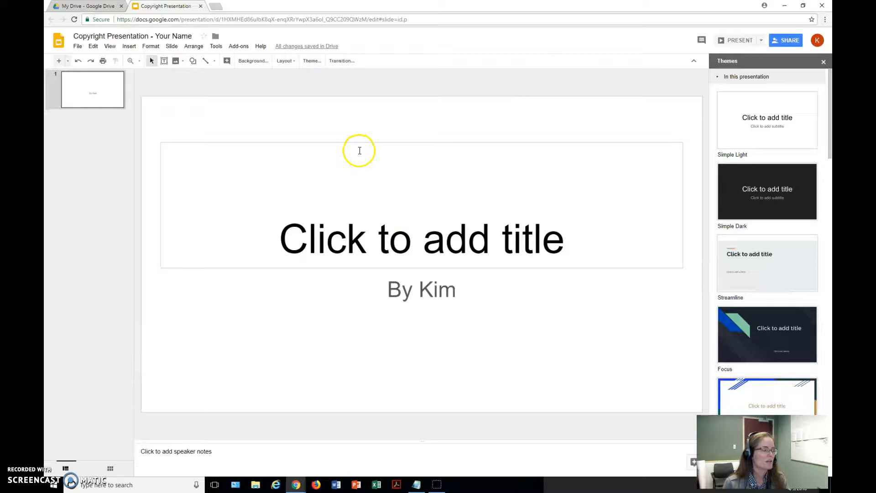
mouse_move(401, 119)
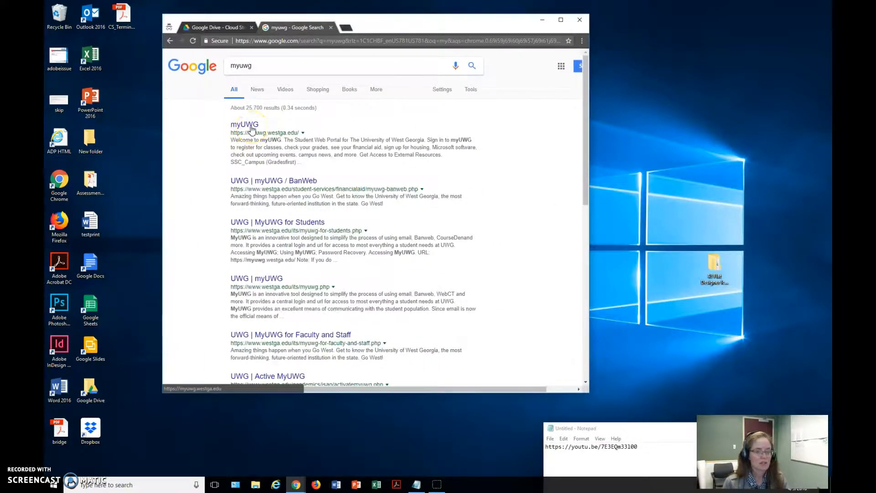
click(217, 27)
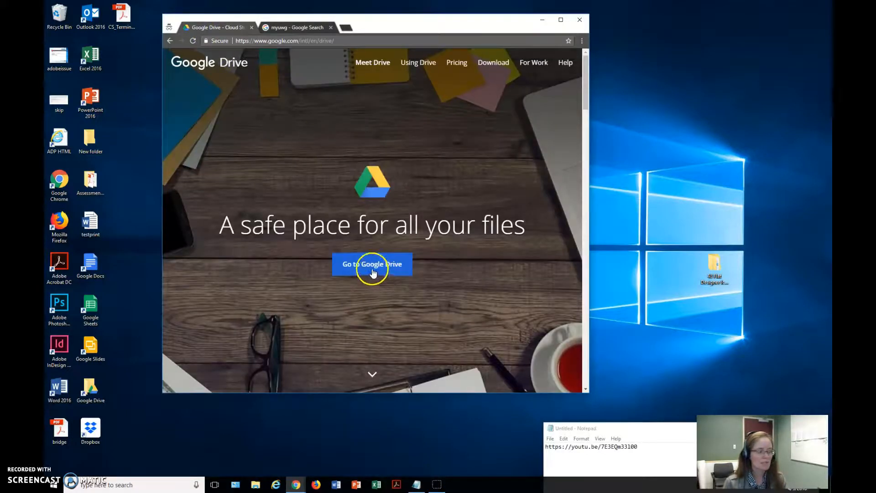
click(372, 263)
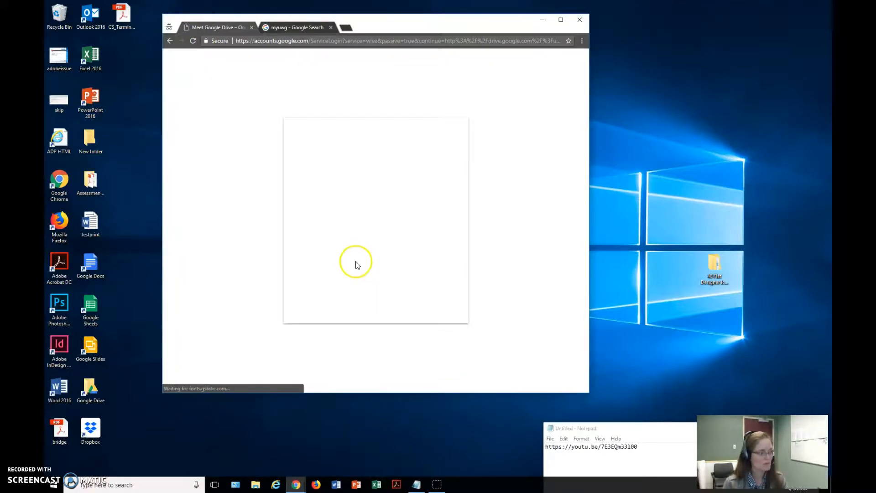
mouse_move(329, 249)
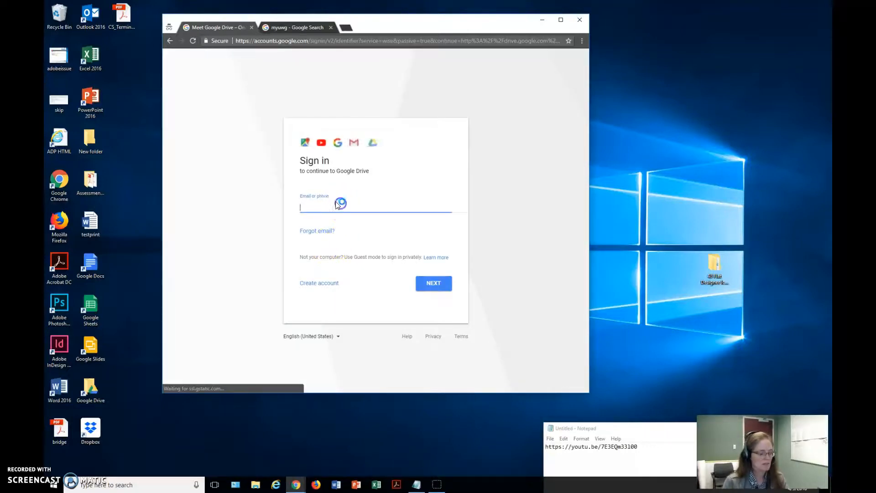
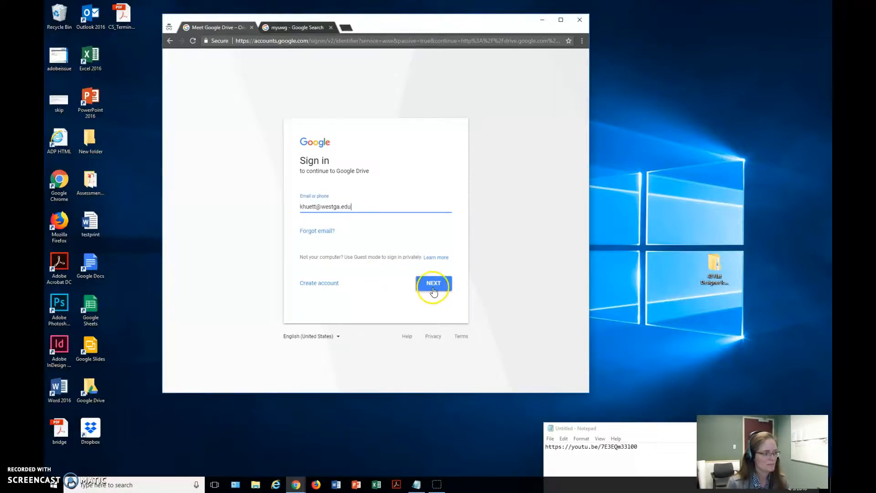
click(433, 283)
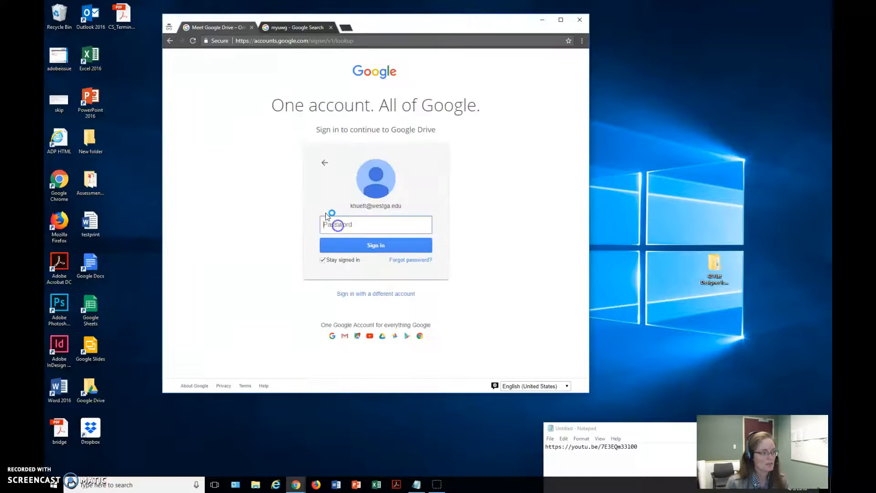
Enter the account password and sign in.
text(•)
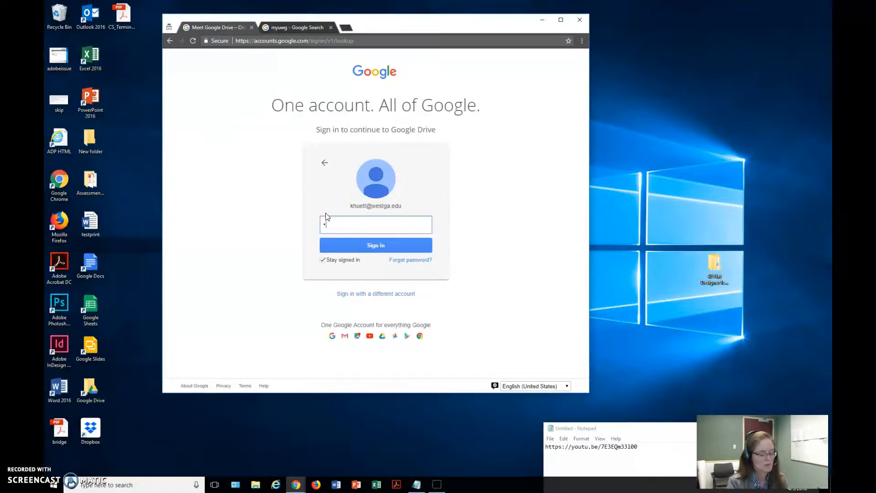
text(password)
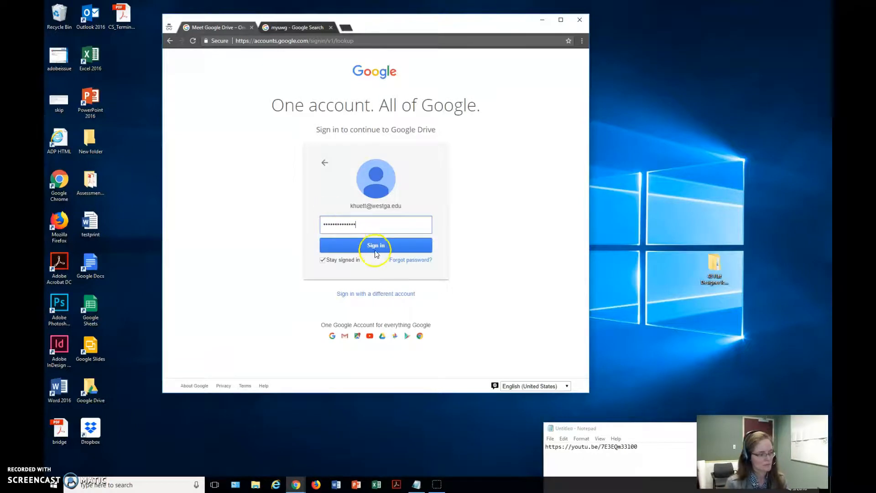
click(375, 245)
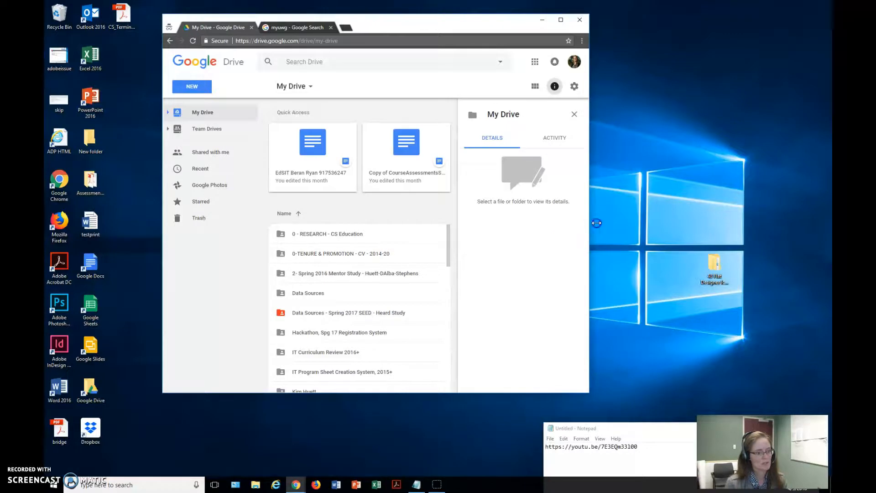
Create a new blank Google Slides presentation titled 'a;sldkfj'.
click(192, 86)
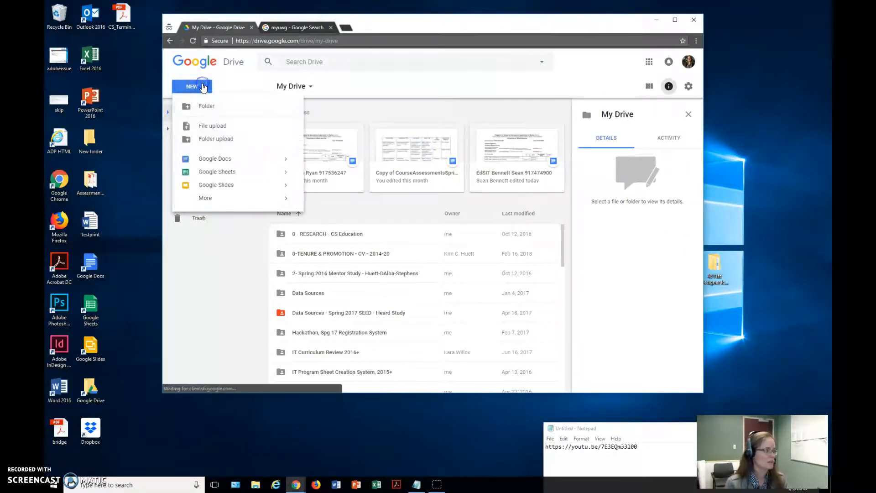
click(216, 184)
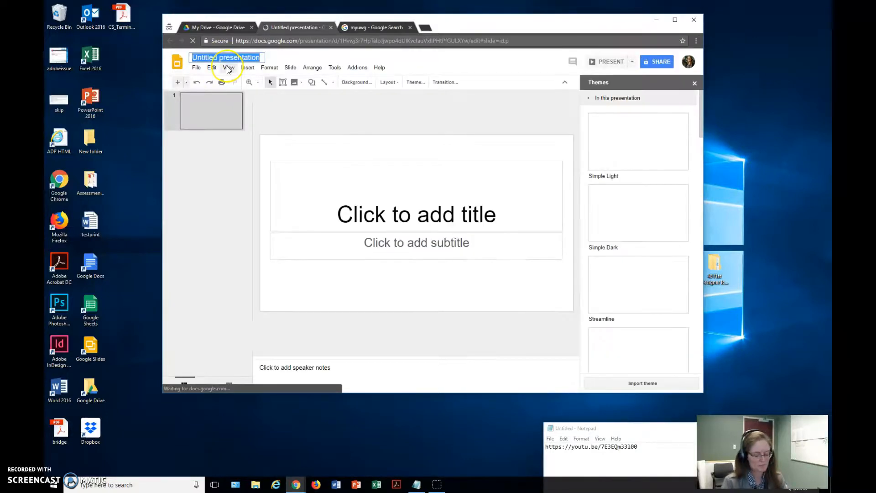
text(a;sldkfjasldkfjasl;fdkjsadl)
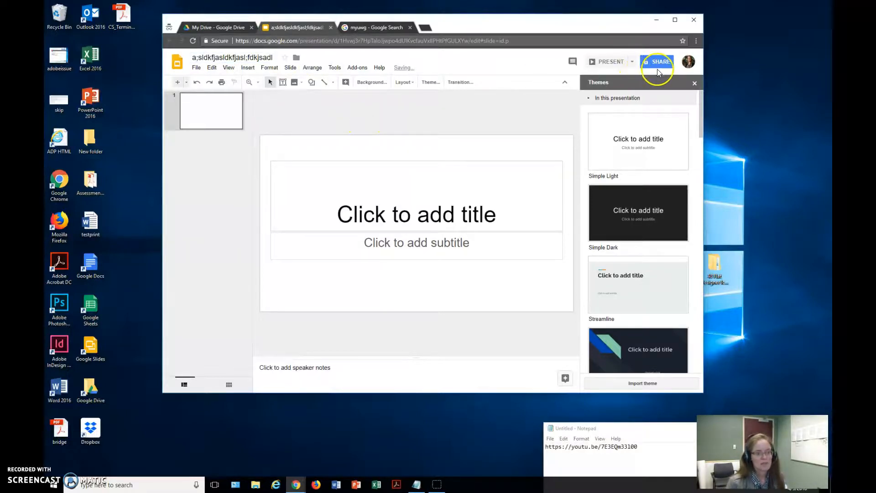
Turn on link sharing, copy the presentation link, and close the sharing dialog.
click(657, 62)
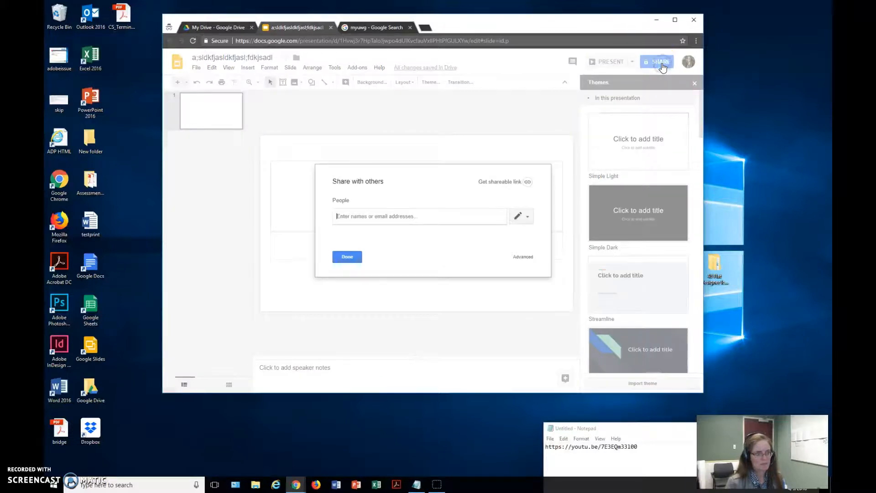
mouse_move(615, 93)
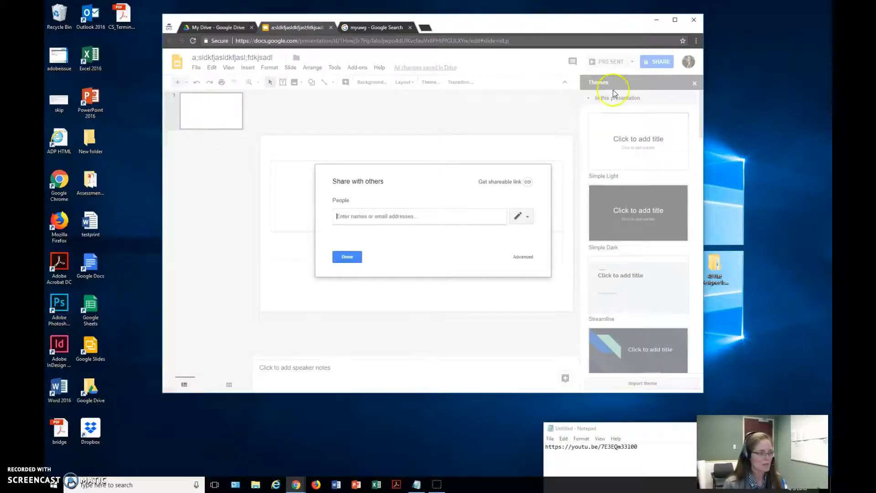
click(500, 181)
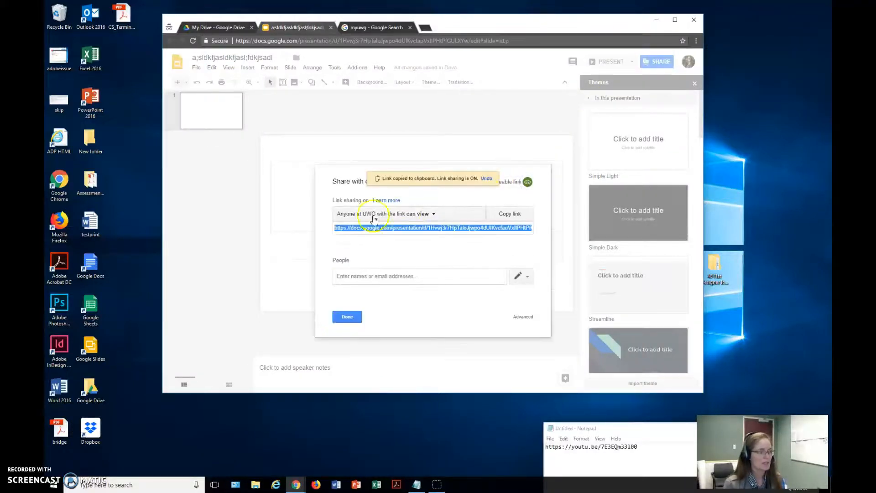
mouse_move(346, 217)
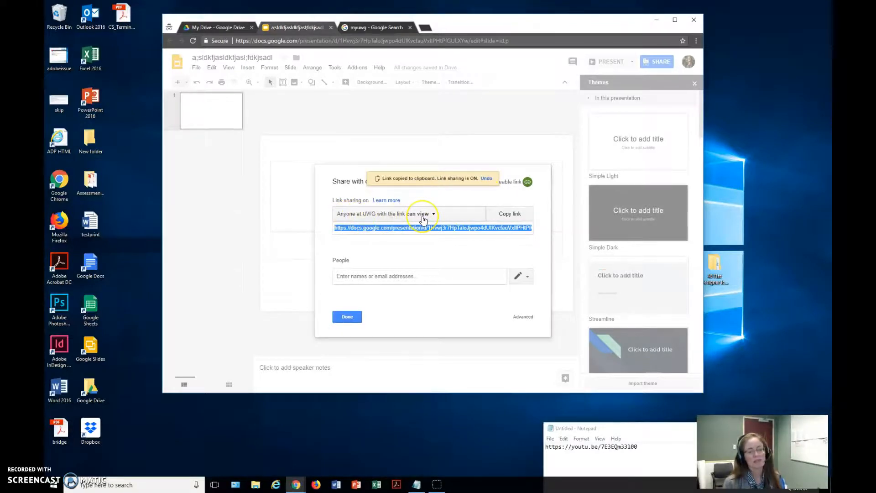
mouse_move(393, 252)
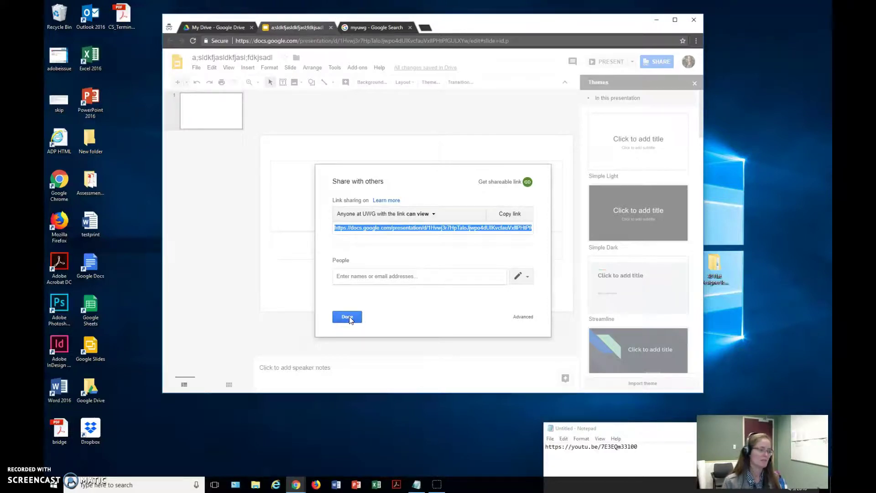
click(347, 318)
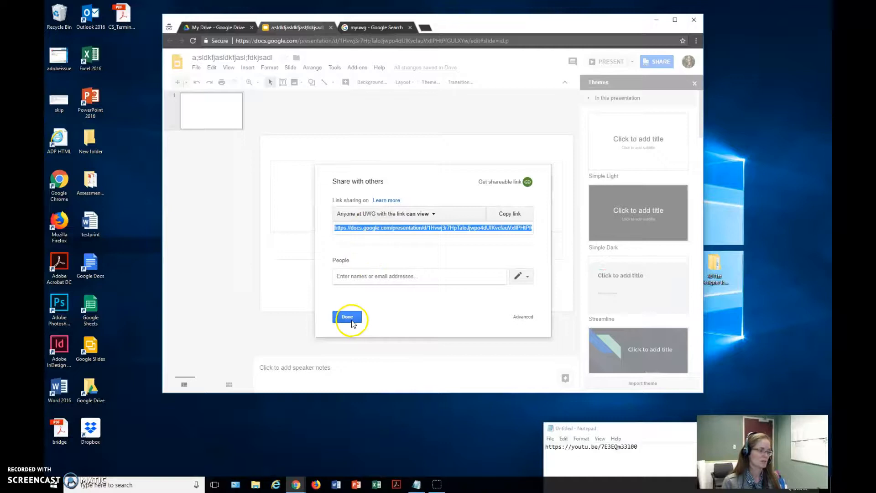
click(346, 316)
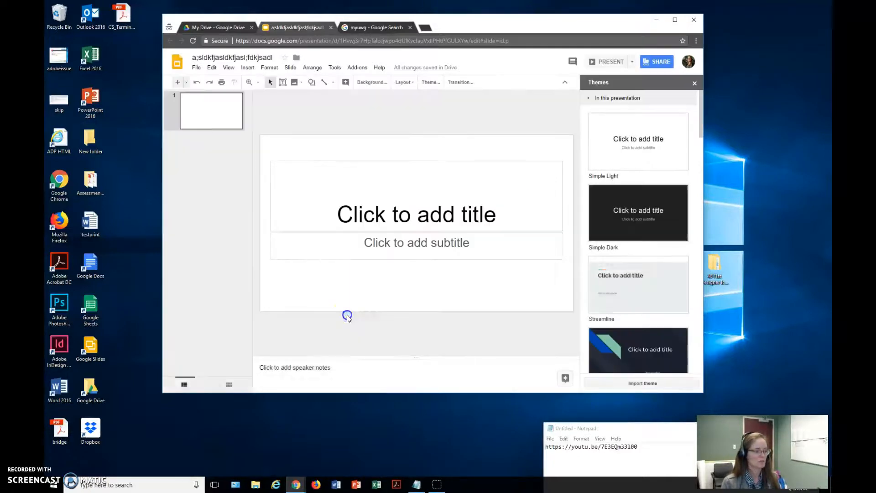
mouse_move(657, 61)
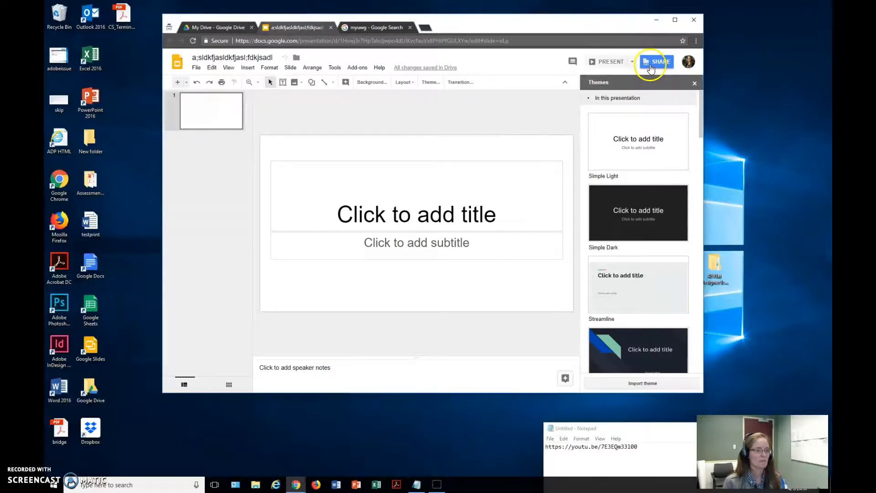
click(656, 62)
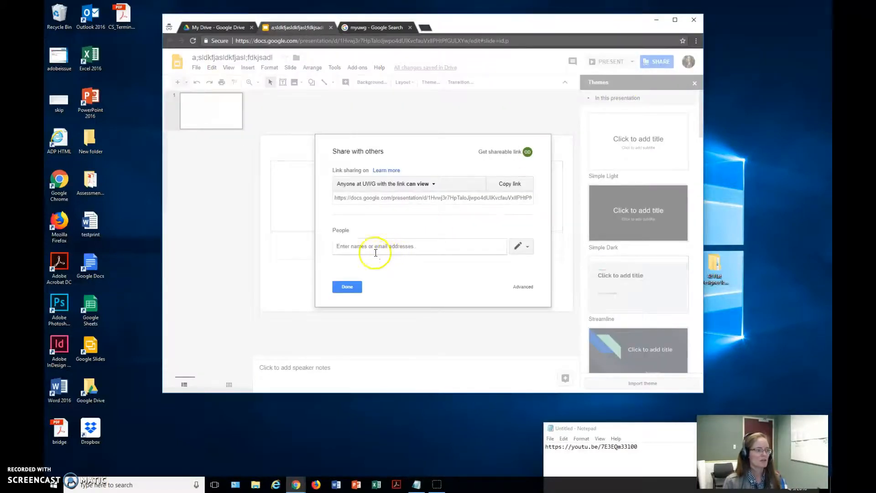
mouse_move(382, 196)
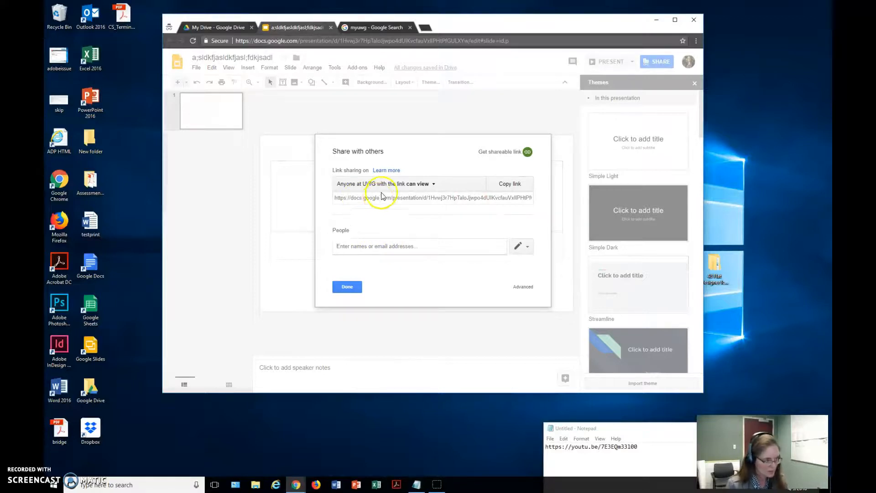
click(406, 183)
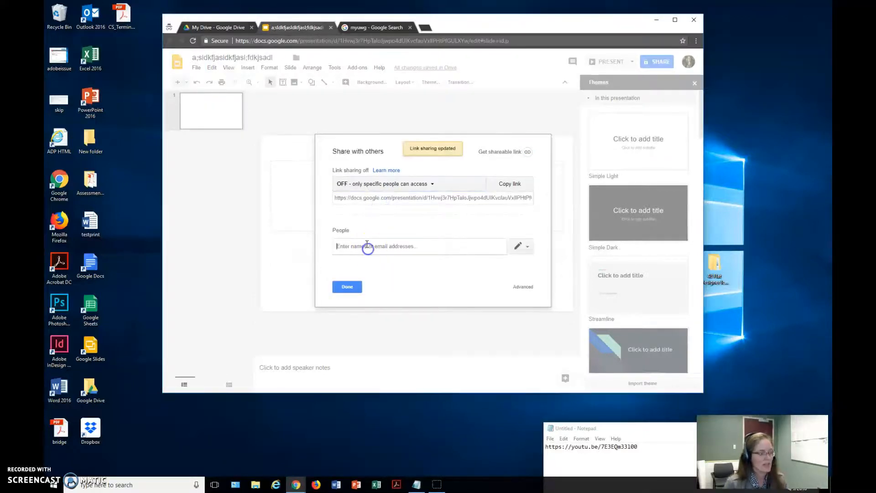
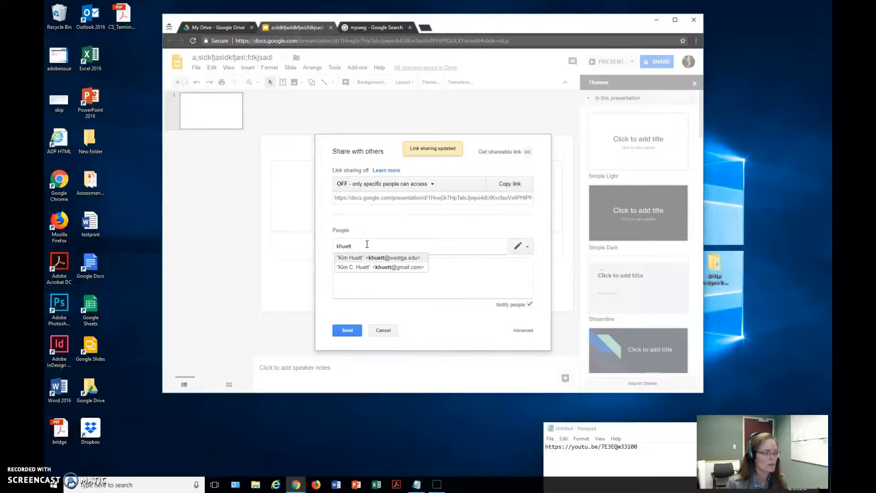
click(379, 257)
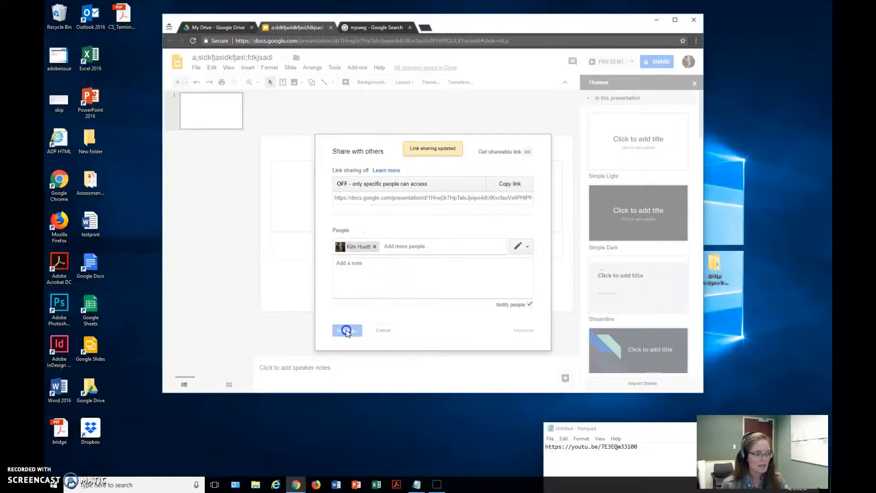
click(345, 330)
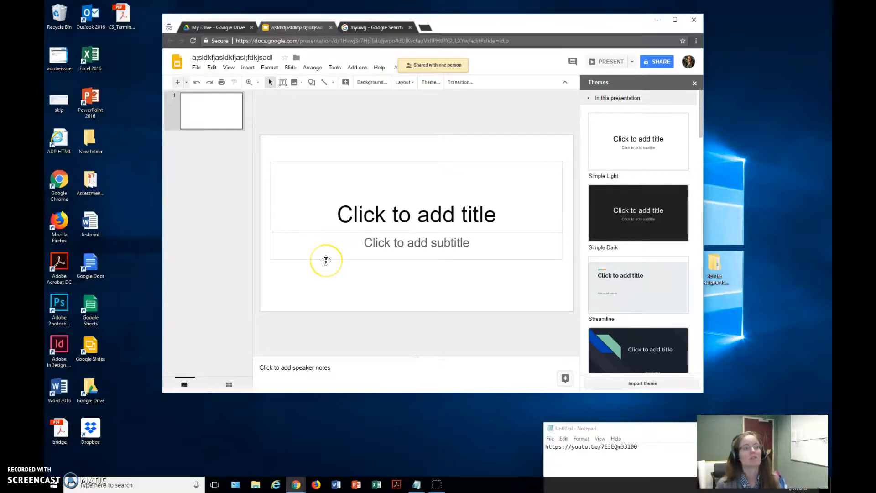
mouse_move(340, 262)
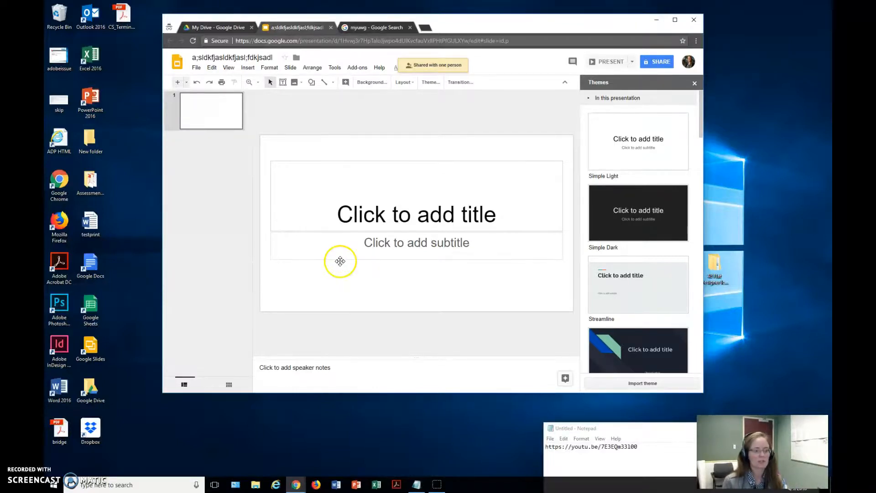
mouse_move(649, 40)
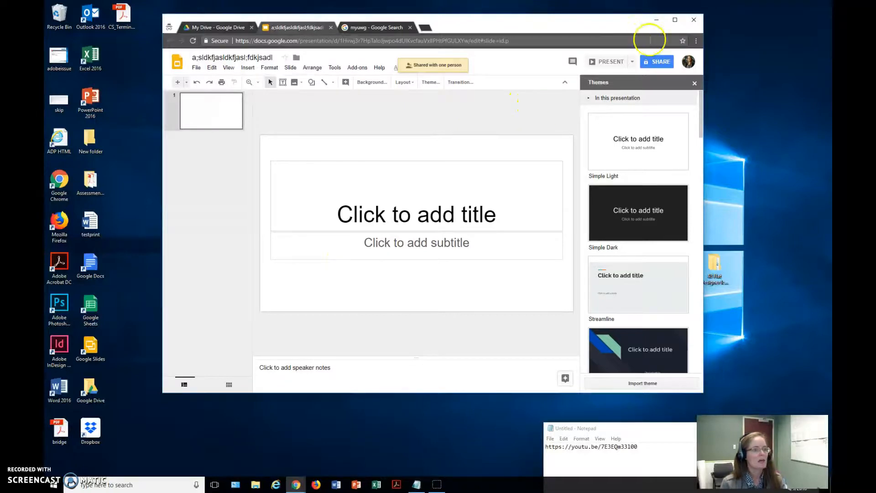
mouse_move(657, 62)
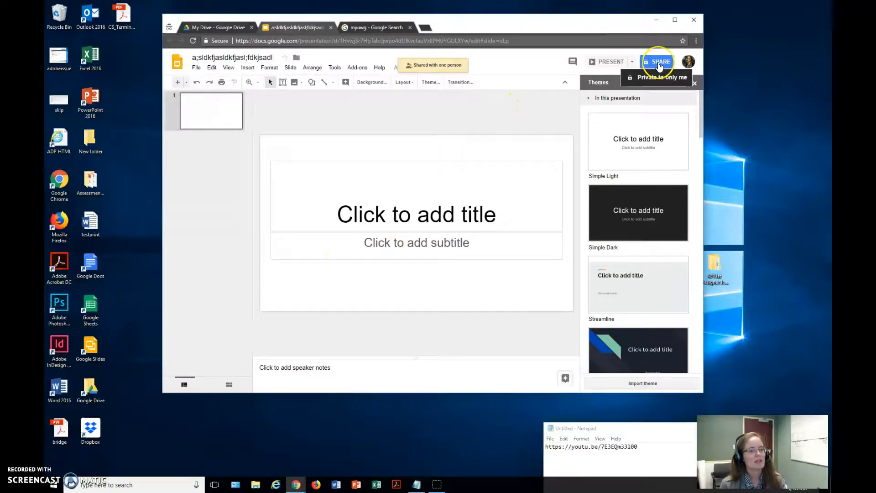
Re-enable link sharing, copying the link, and bring up the More link-sharing options.
click(657, 61)
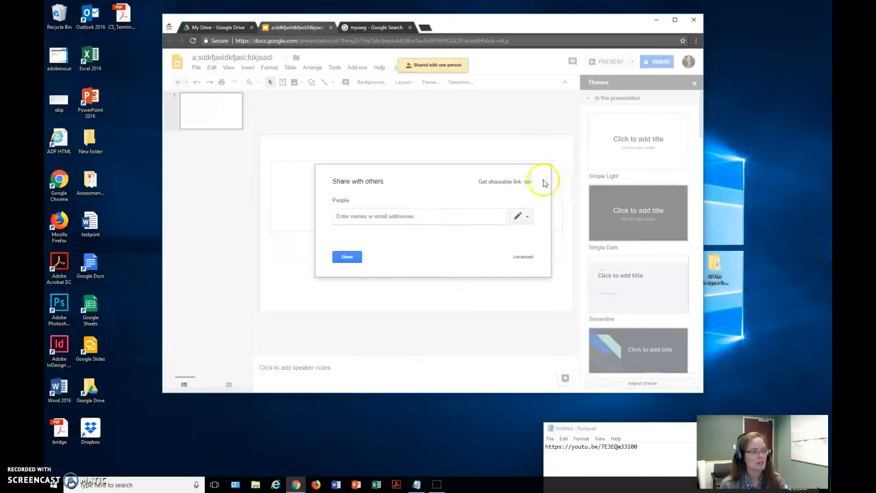
mouse_move(526, 184)
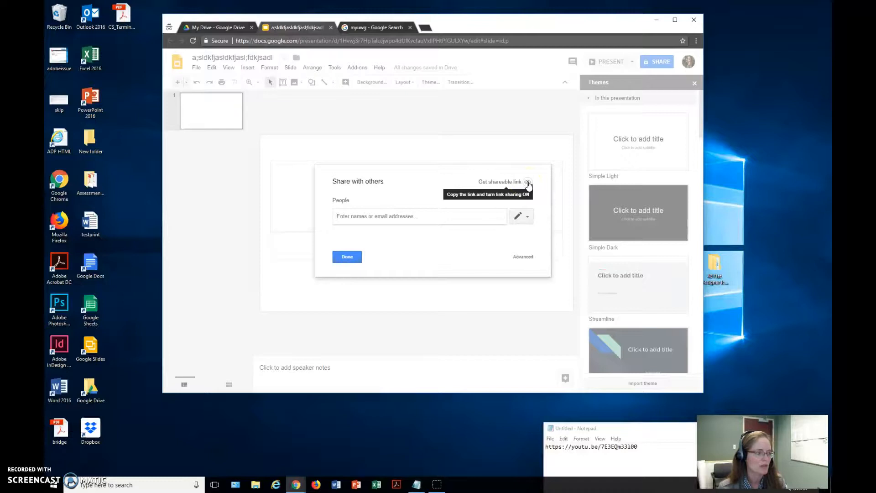
click(527, 181)
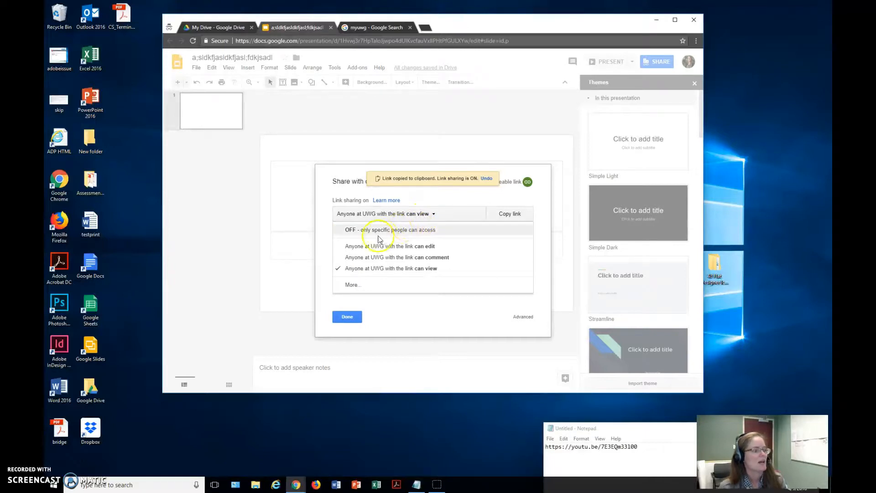
mouse_move(379, 268)
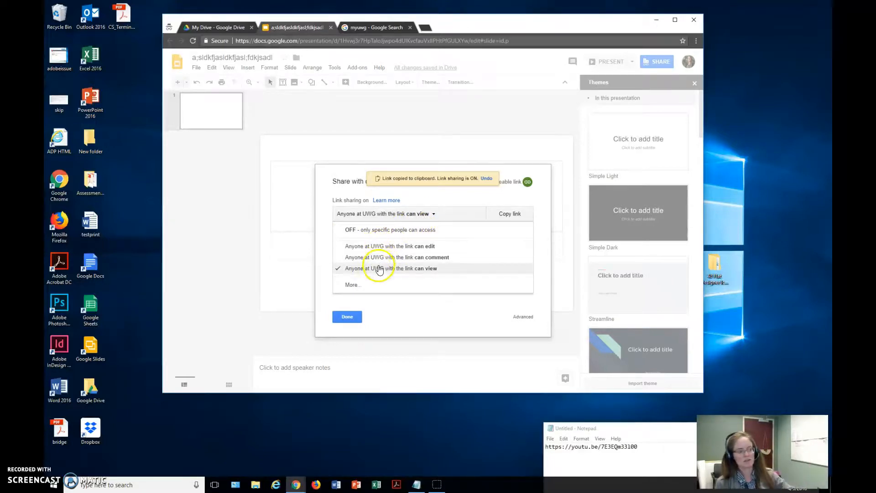
click(352, 284)
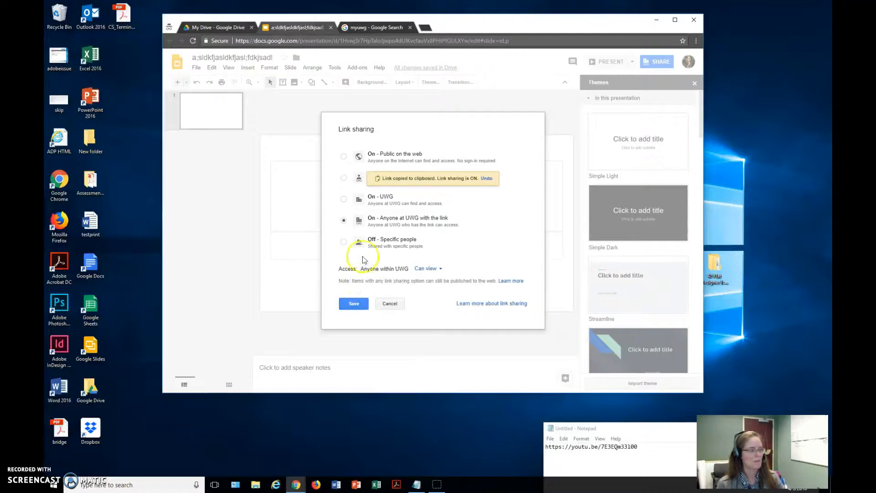
mouse_move(494, 213)
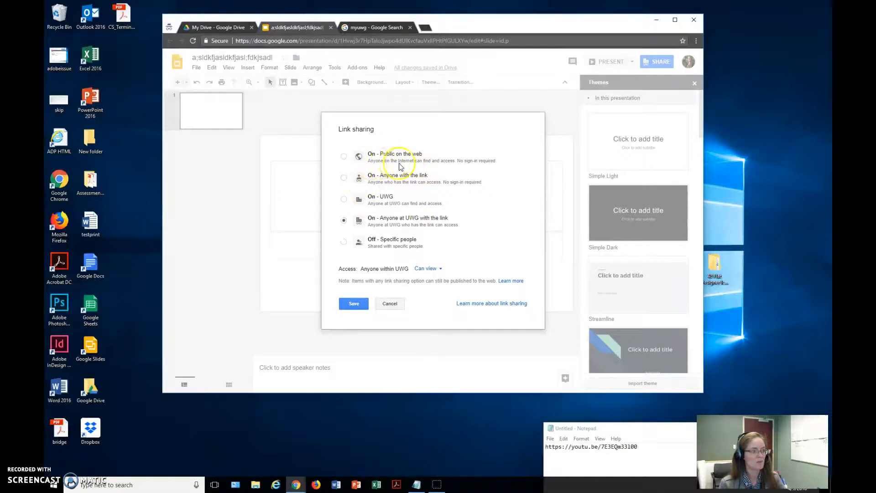
mouse_move(458, 170)
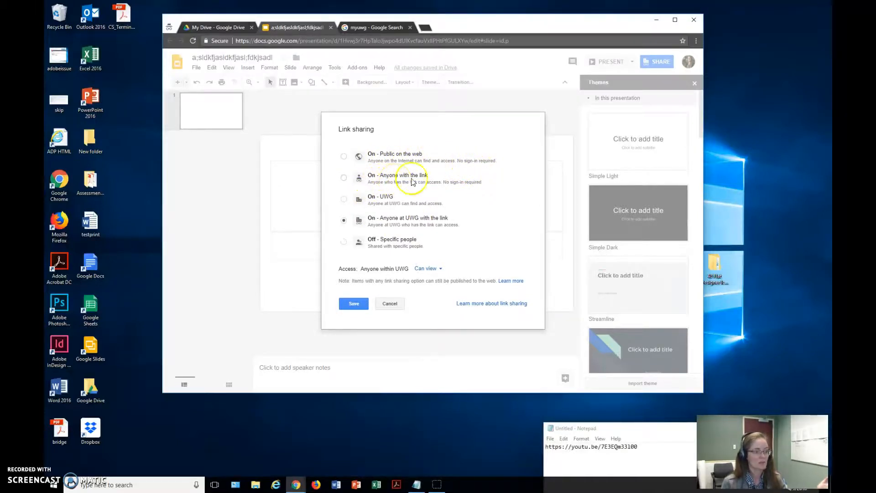
mouse_move(369, 184)
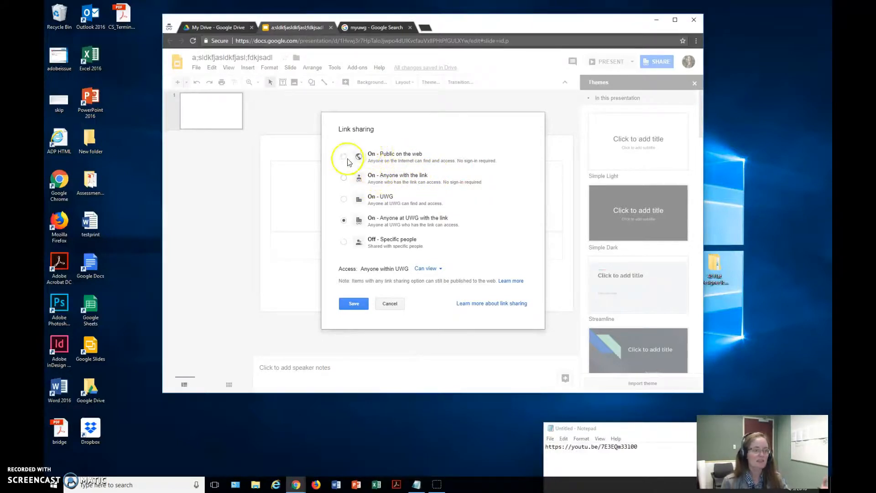
mouse_move(391, 179)
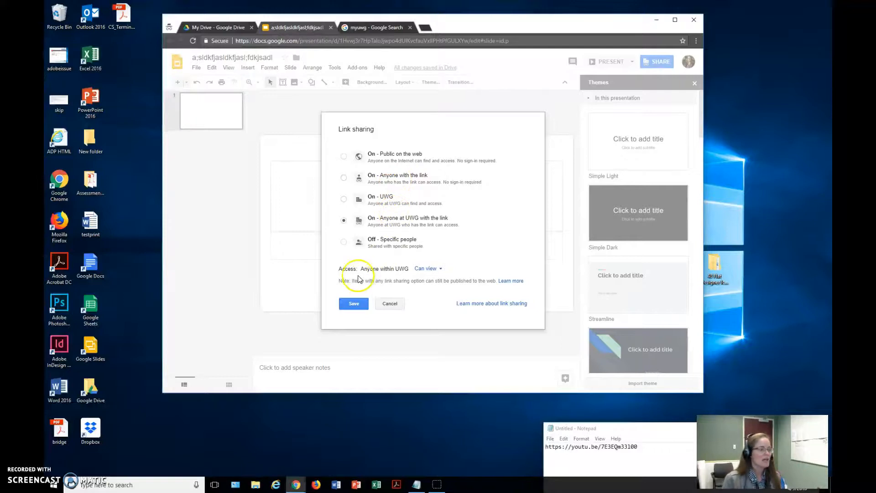
mouse_move(429, 269)
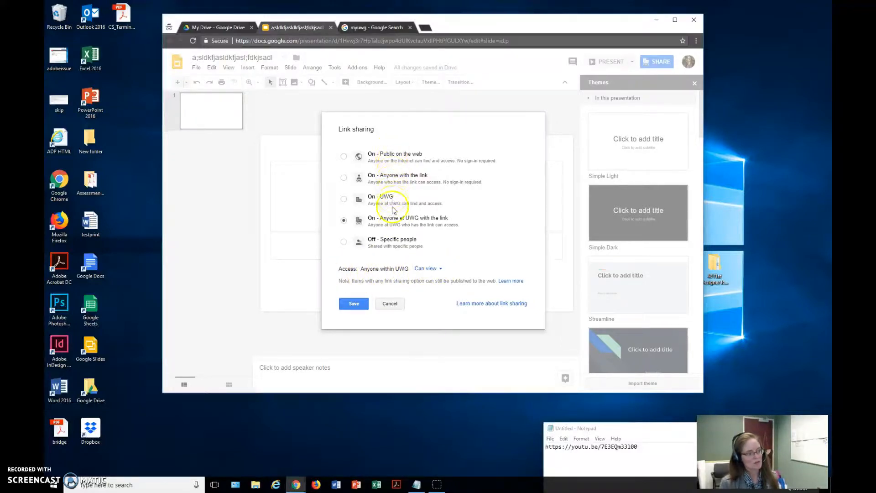
Review the Can edit, Can comment and Can view link access levels, then cancel out.
click(428, 268)
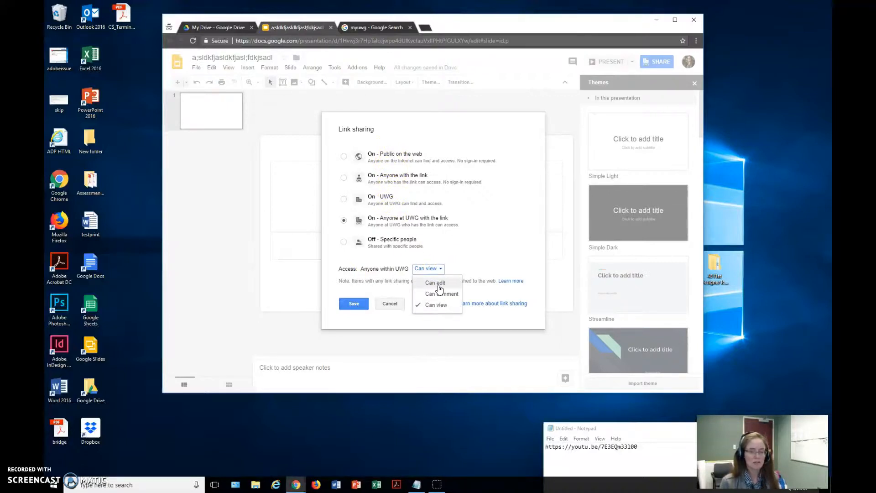
mouse_move(407, 279)
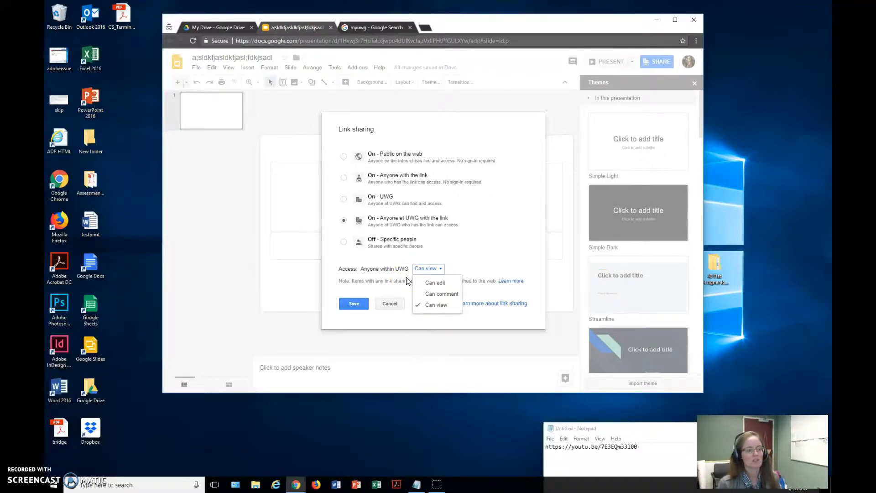
click(353, 303)
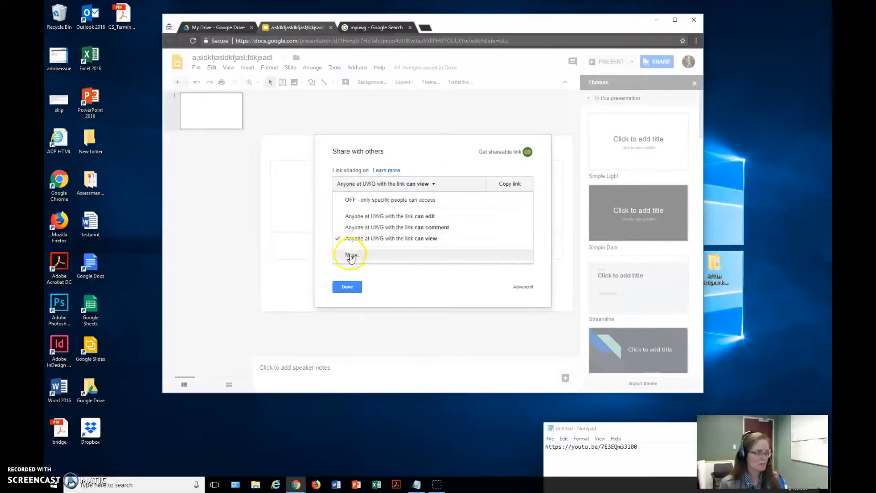
click(351, 256)
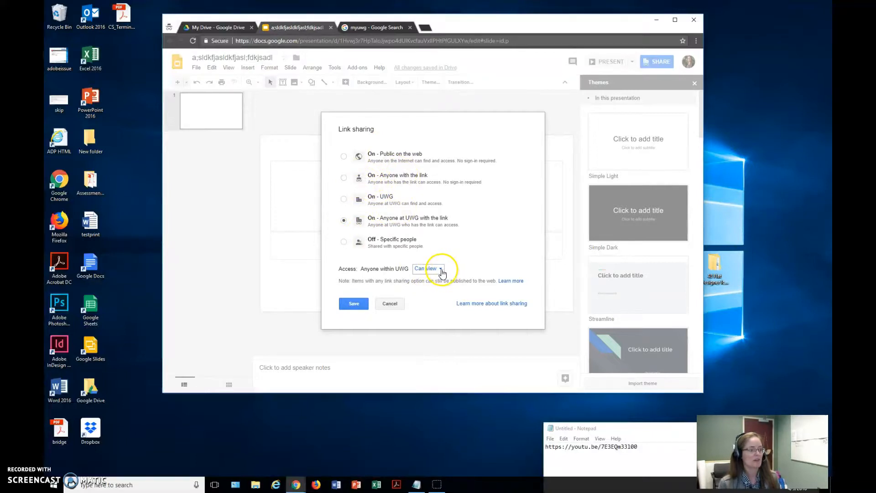
click(429, 269)
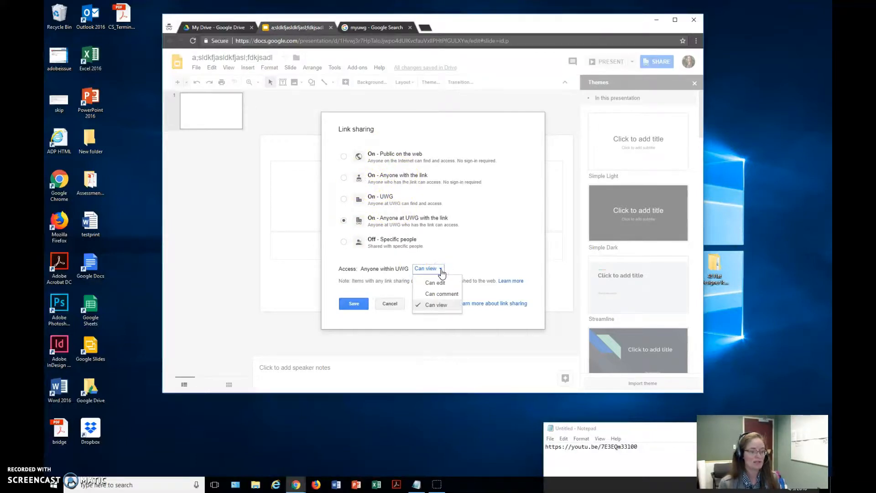
click(343, 241)
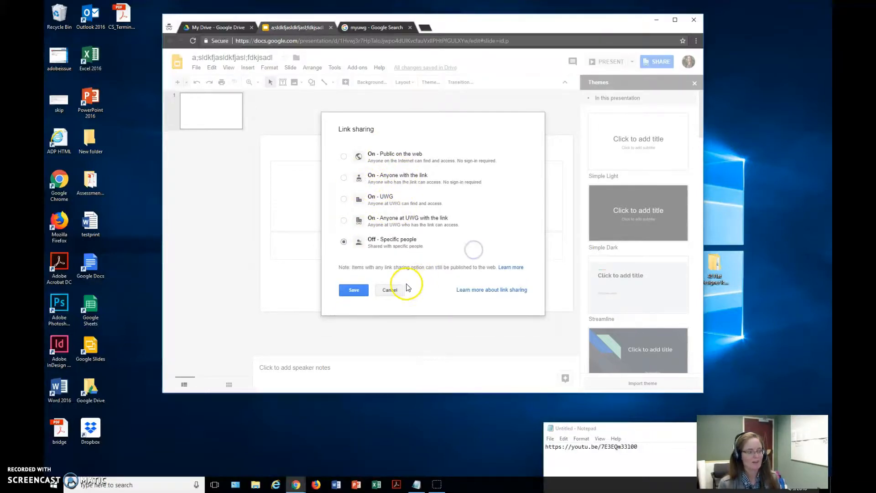
click(388, 290)
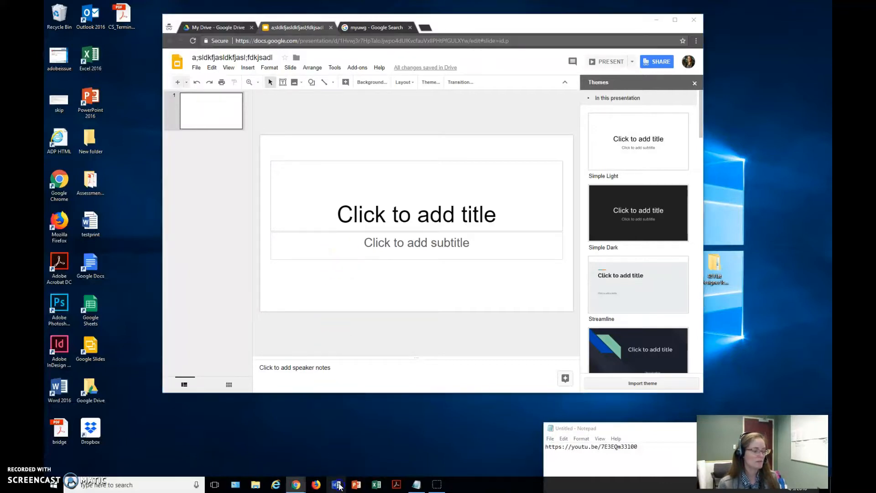
mouse_move(336, 485)
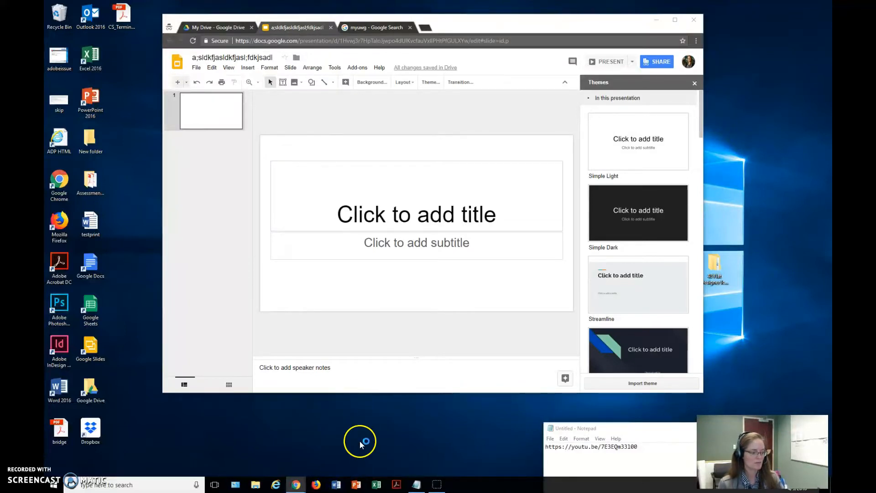
mouse_move(321, 287)
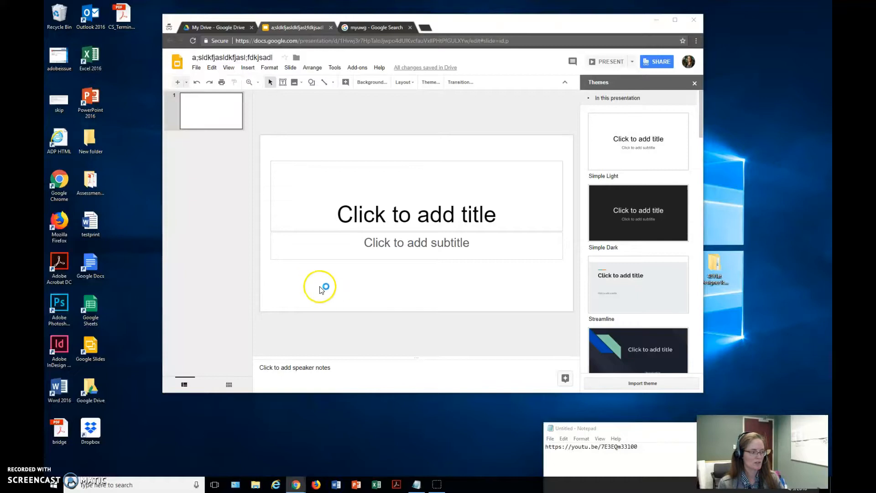
mouse_move(70, 479)
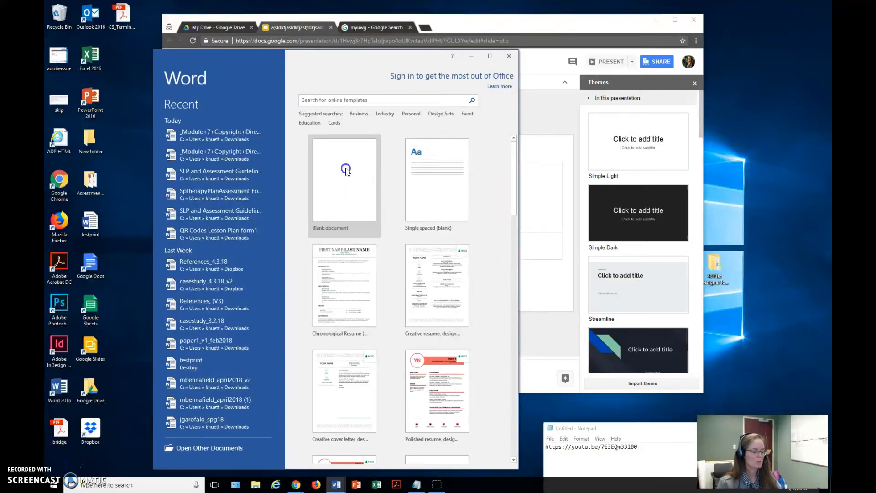
Start a blank Word document and place the cursor at the top of the page.
click(344, 180)
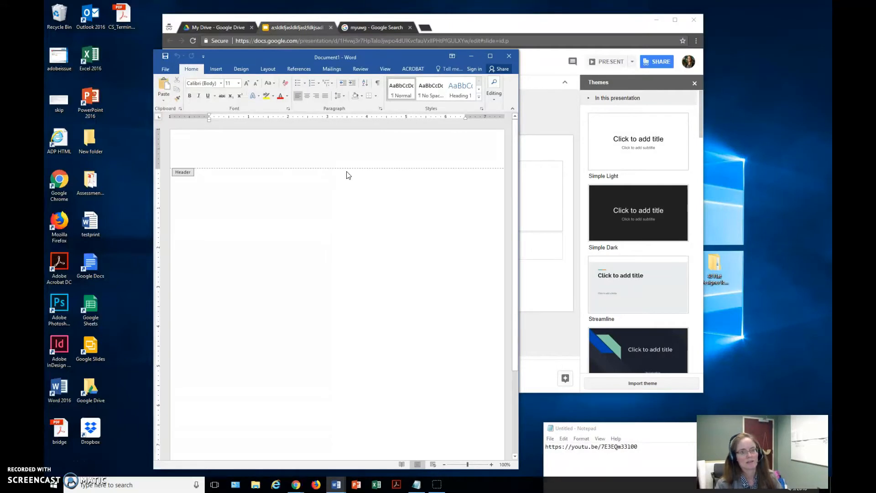
click(209, 153)
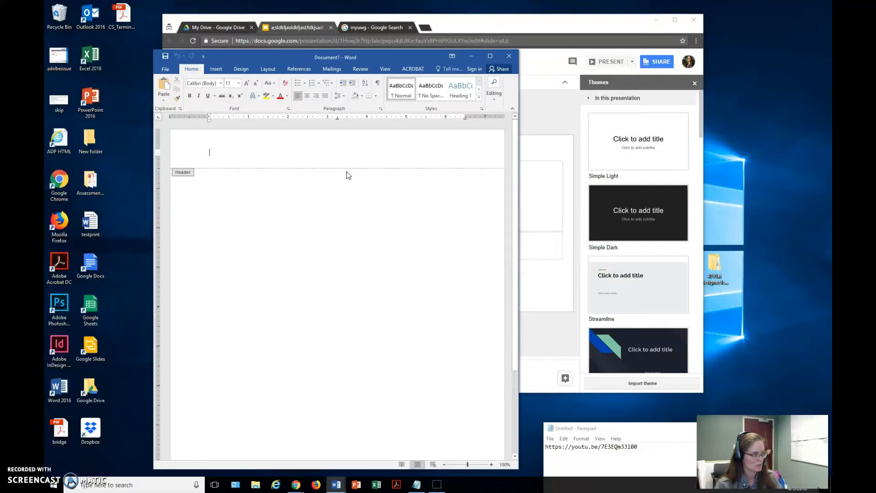
mouse_move(248, 207)
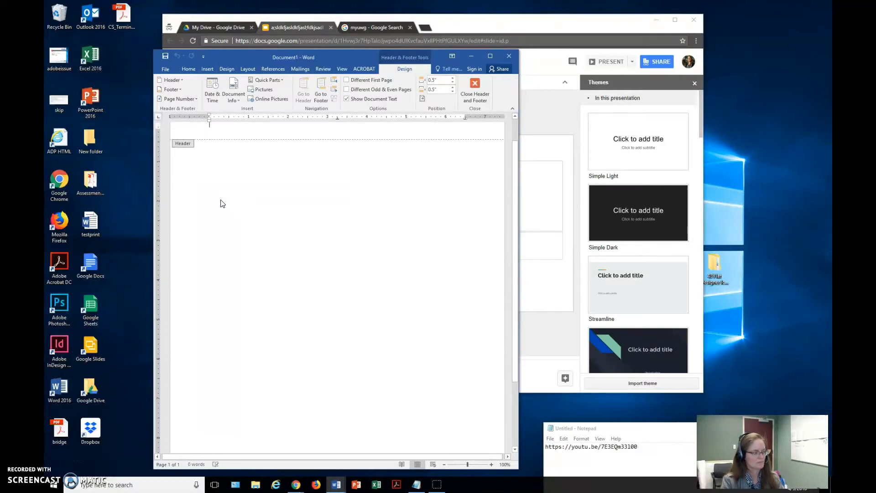
Paste the presentation link into the document body and switch back to the Slides window.
click(474, 93)
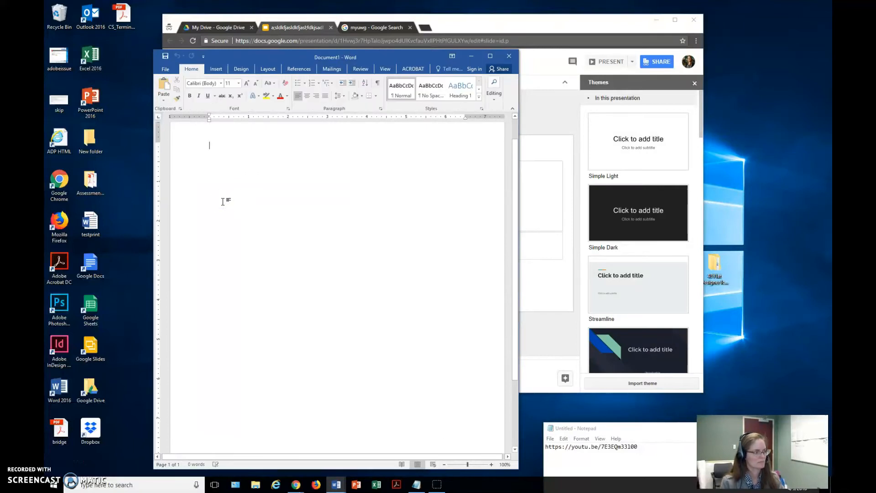
mouse_move(226, 211)
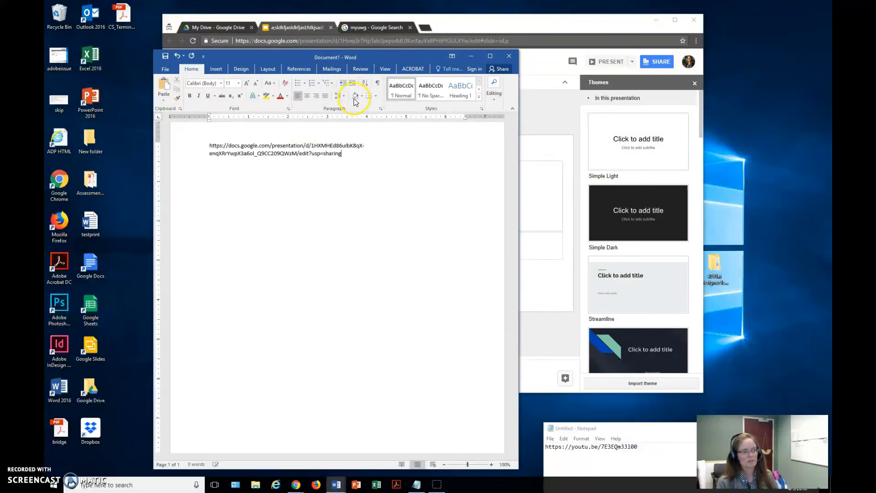
mouse_move(574, 234)
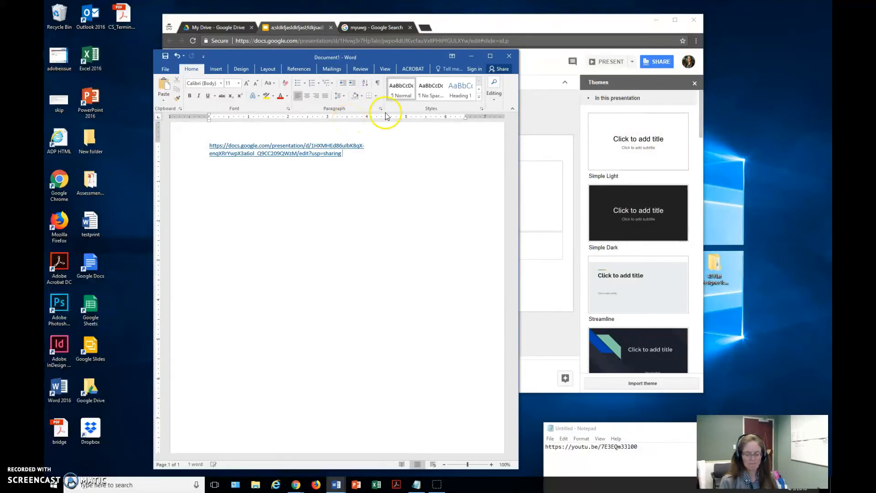
mouse_move(436, 353)
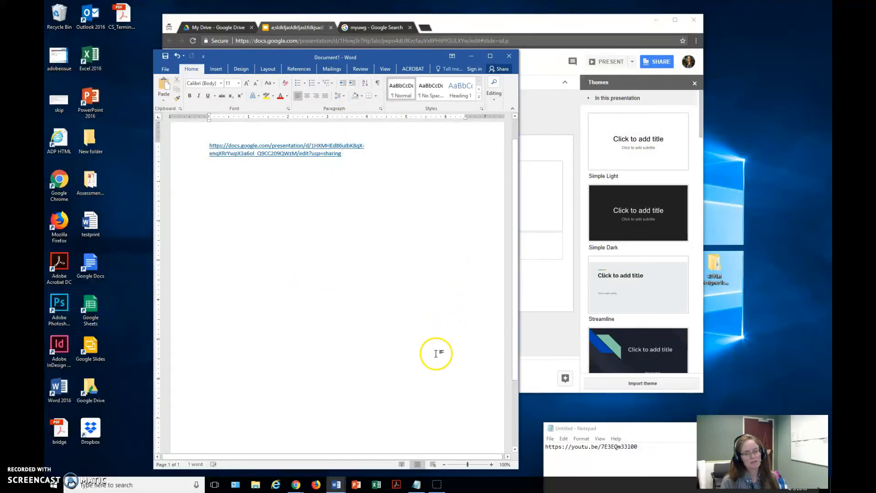
mouse_move(342, 314)
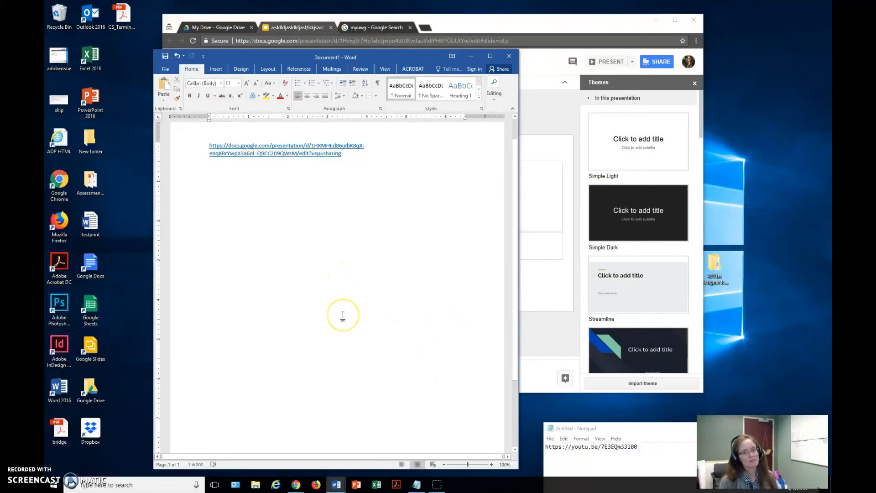
click(296, 27)
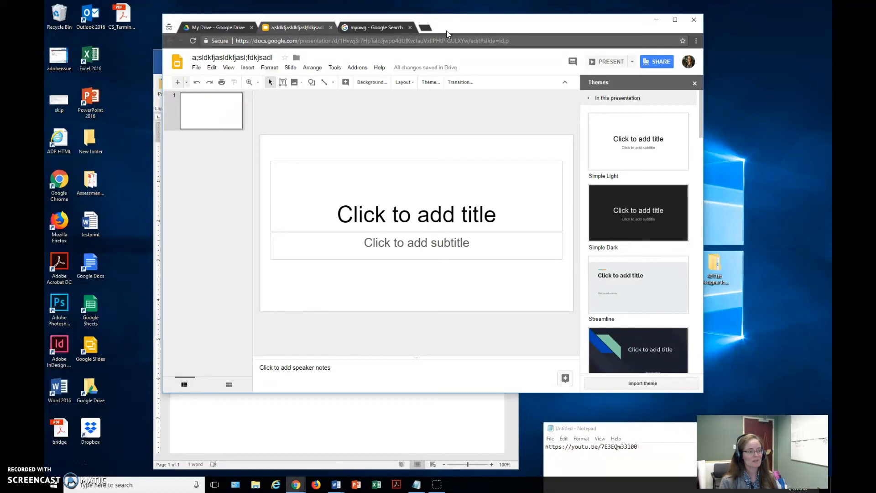
mouse_move(176, 378)
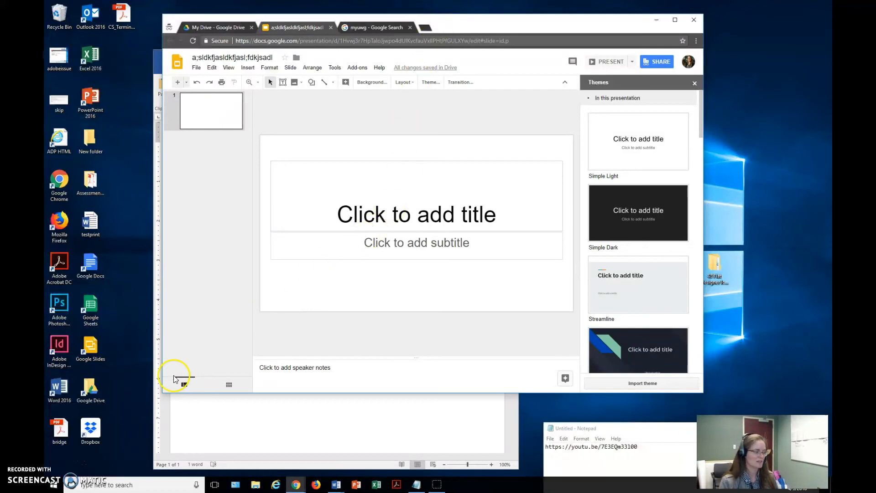